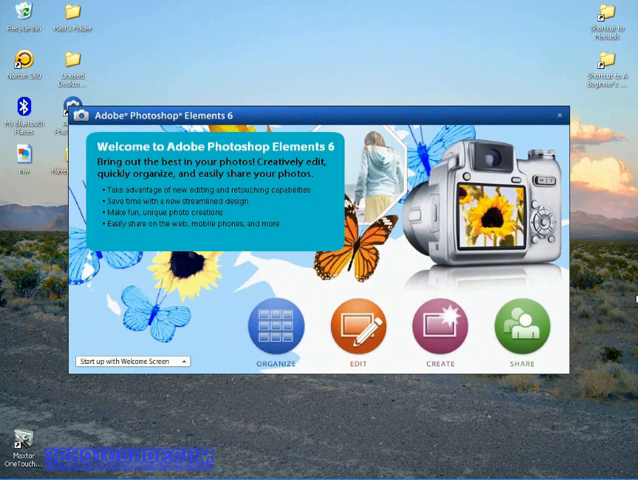
mouse_move(450, 265)
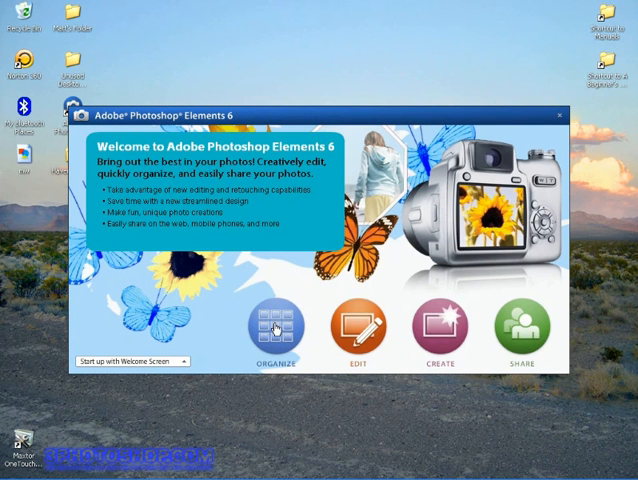
Launch the Organizer from the welcome screen's Organize button.
left_click(278, 323)
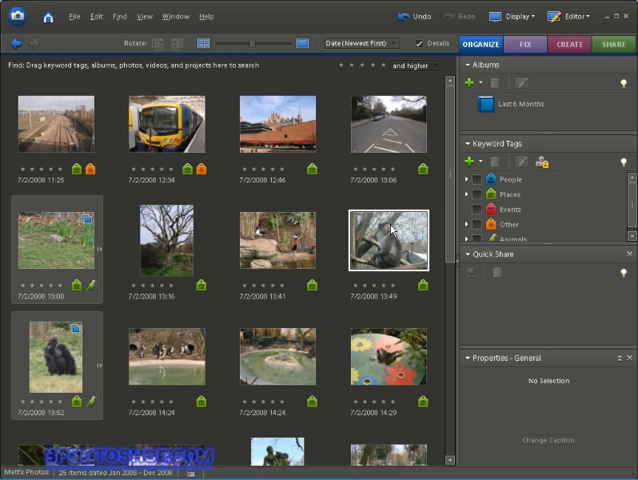
left_click(163, 248)
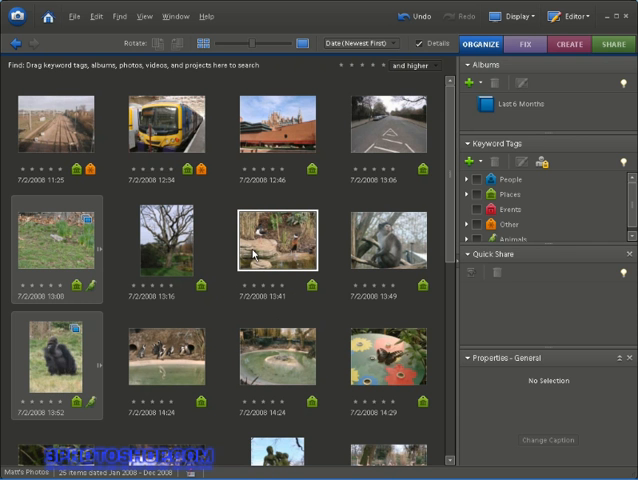
mouse_move(296, 227)
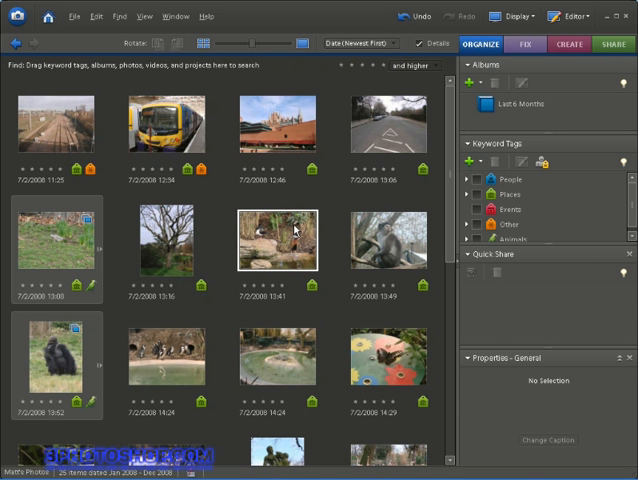
mouse_move(296, 230)
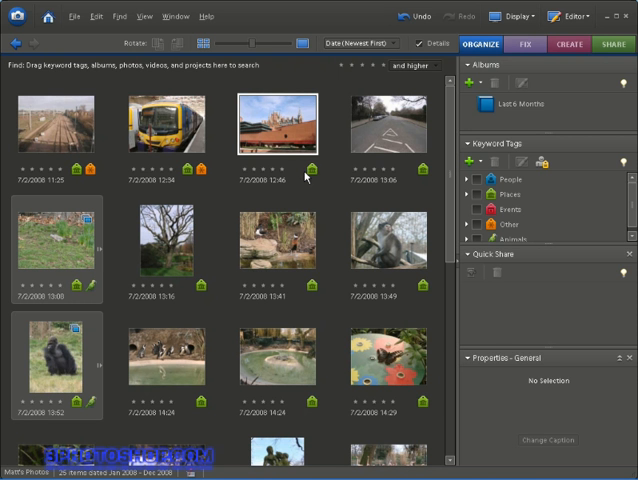
mouse_move(310, 178)
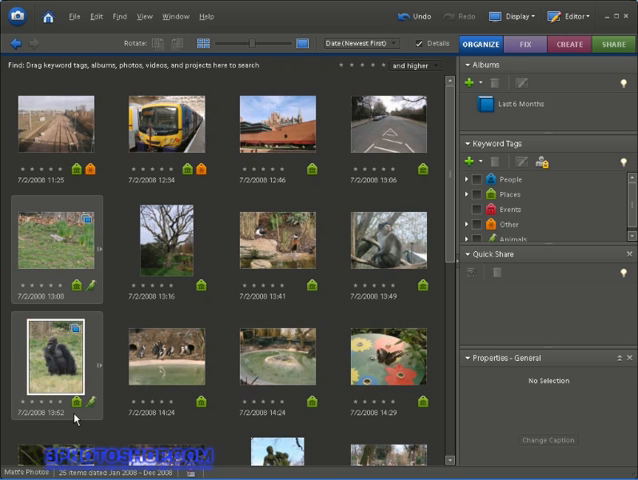
left_click(55, 125)
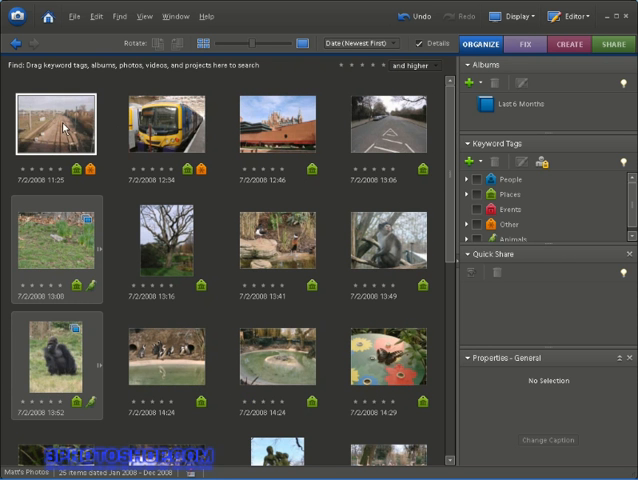
left_click(55, 245)
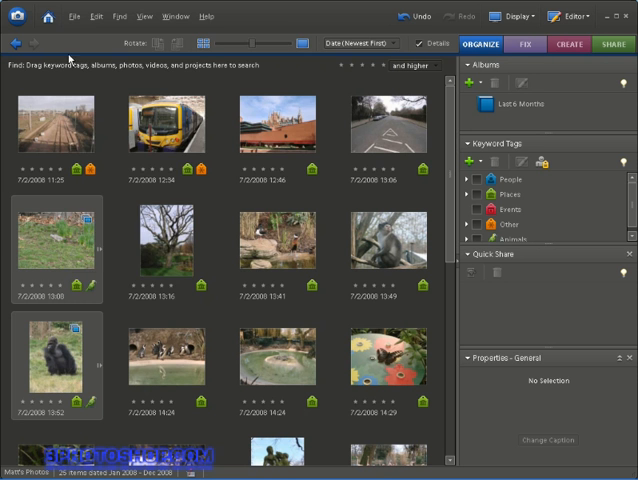
left_click(94, 17)
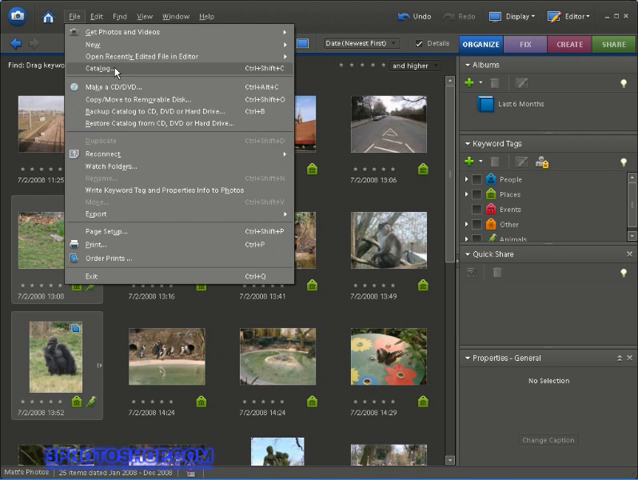
mouse_move(115, 72)
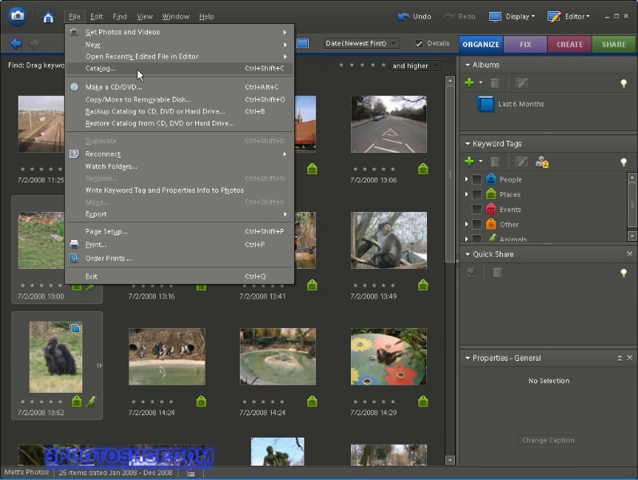
mouse_move(193, 74)
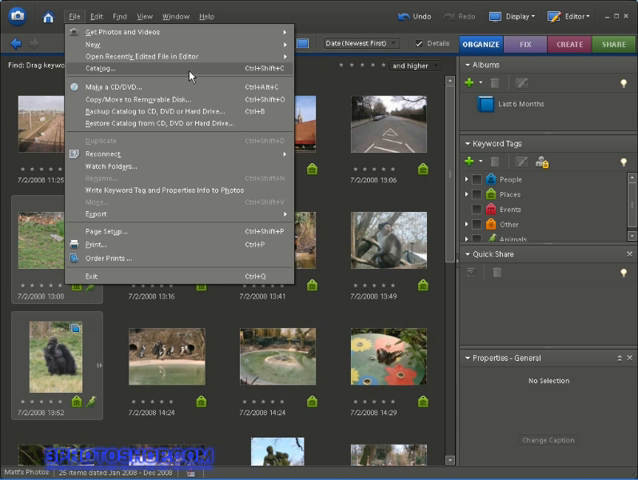
mouse_move(191, 77)
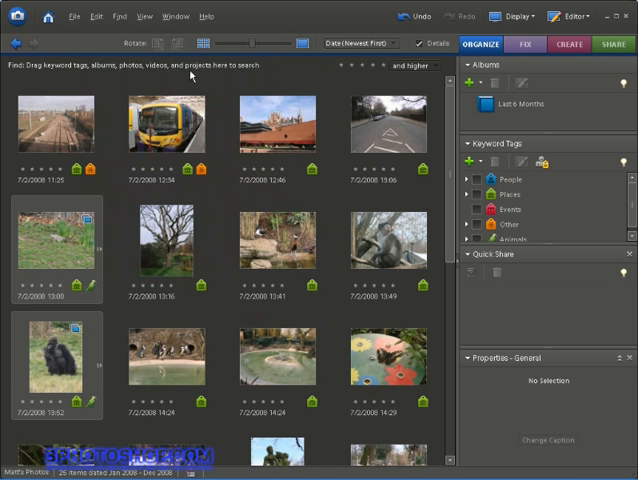
Expand the Animals keyword category to reveal its Gorilla, Snake and Squirrel tags.
left_click(284, 125)
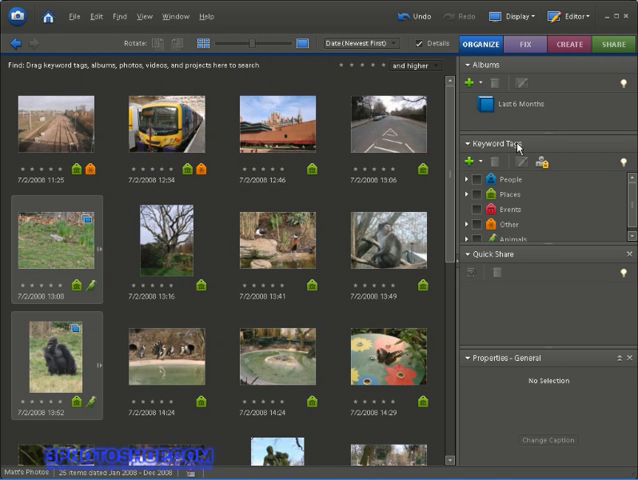
mouse_move(538, 155)
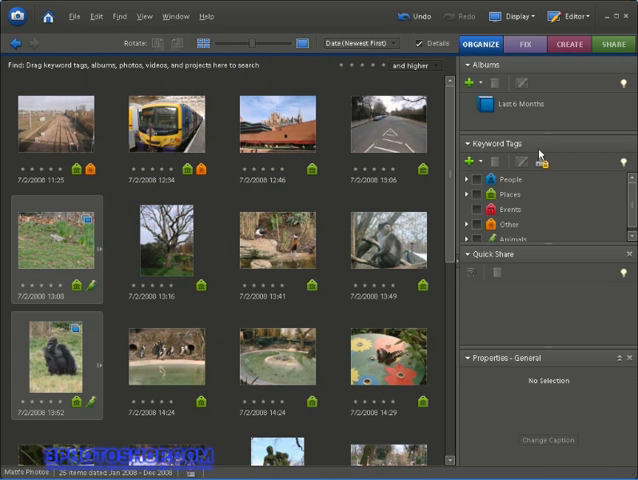
mouse_move(510, 215)
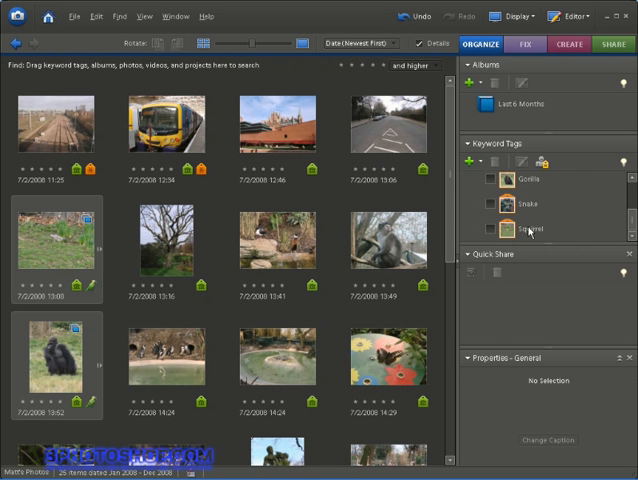
mouse_move(528, 222)
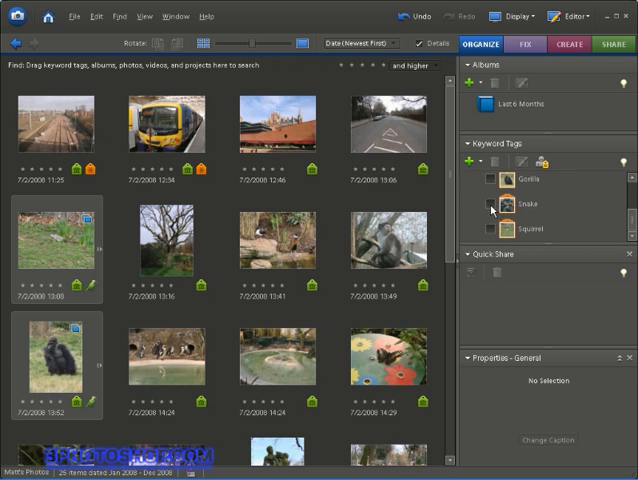
Filter the catalogue by the Snake keyword tag to show its two photos.
left_click(491, 204)
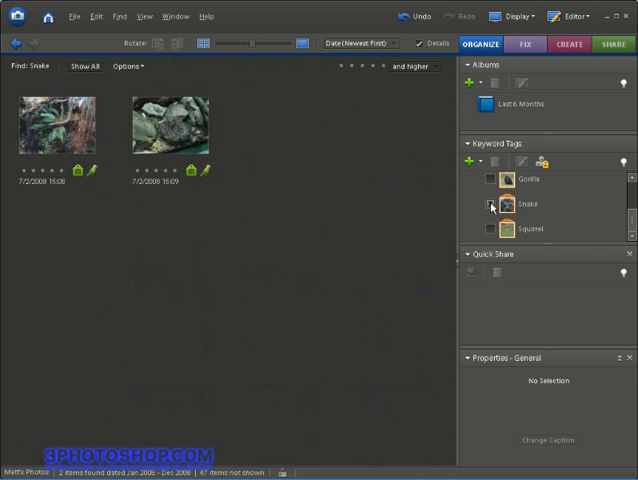
left_click(54, 124)
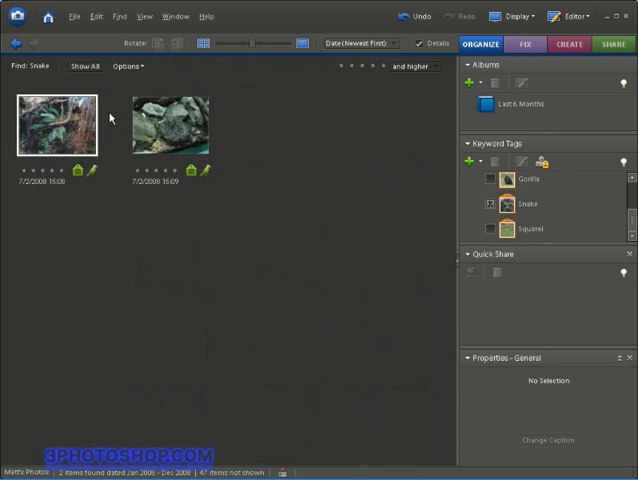
left_click(170, 125)
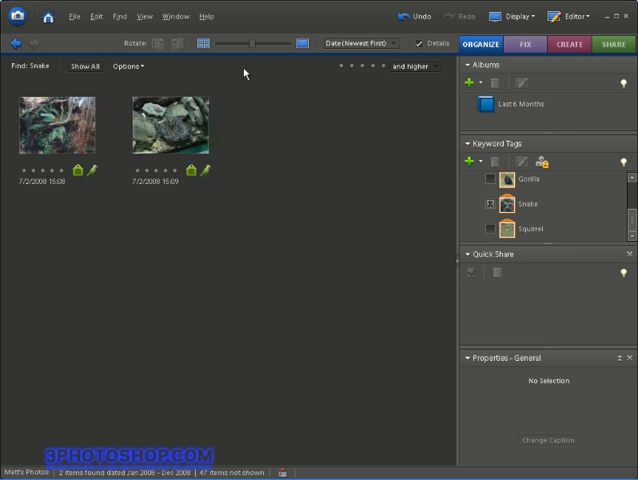
Resize thumbnails to smallest then medium, and view snake photo DSC02662.JPG's details.
left_click_drag(240, 43, 258, 43)
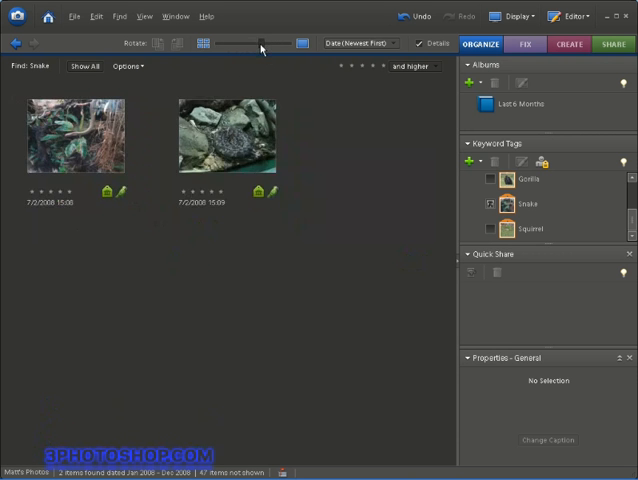
left_click_drag(262, 43, 255, 43)
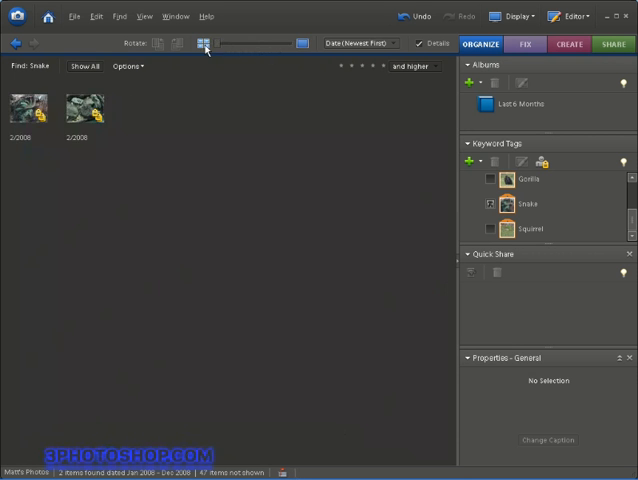
left_click(202, 43)
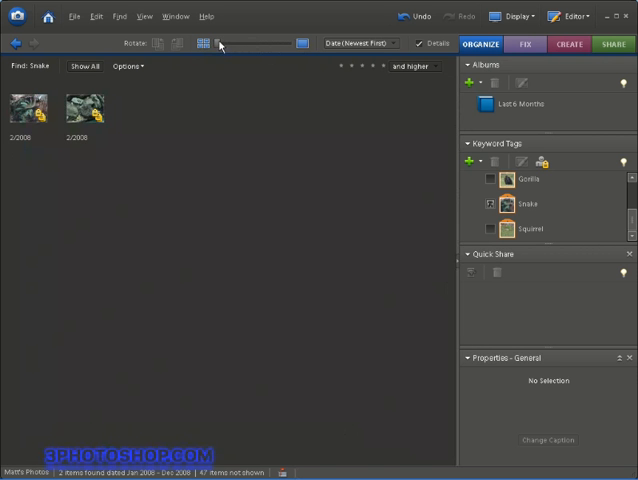
left_click_drag(220, 44, 253, 44)
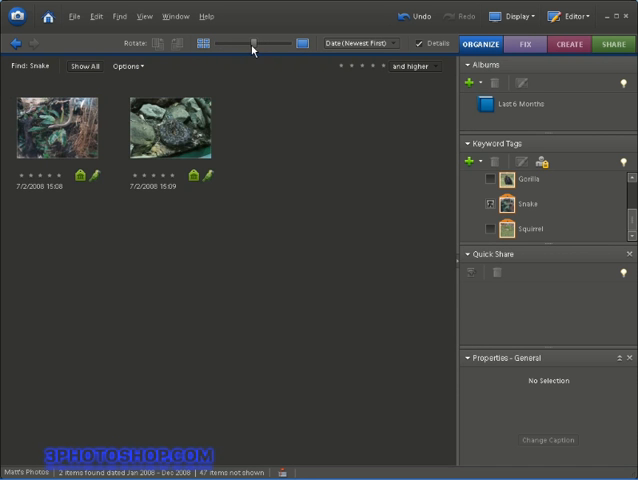
double_click(170, 127)
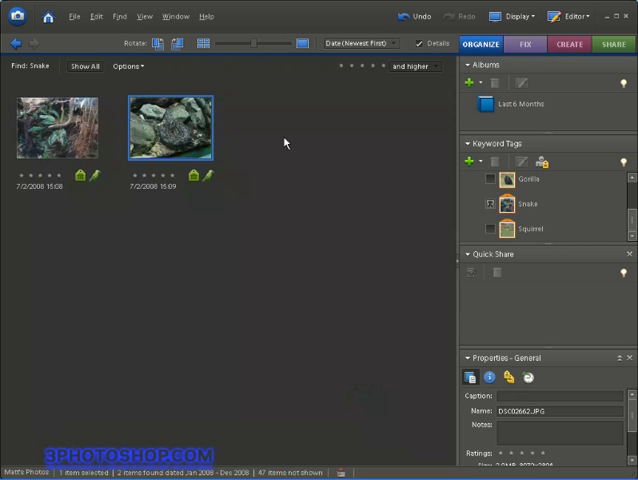
mouse_move(281, 138)
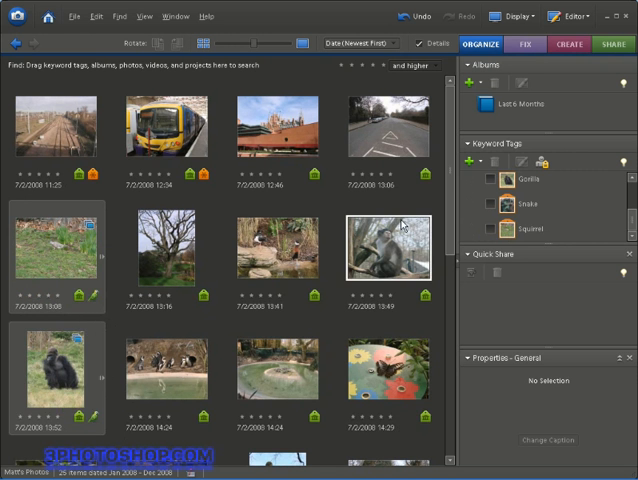
Stack the 13:08 grass and 13:52 gorilla photos, then collapse the squirrel stack.
scroll("down", 3)
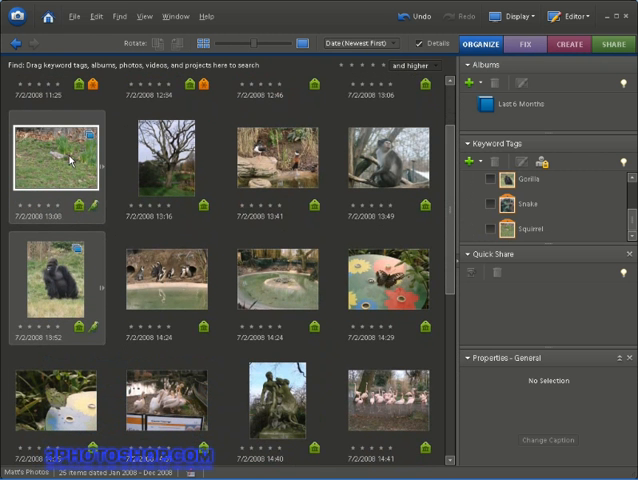
mouse_move(88, 174)
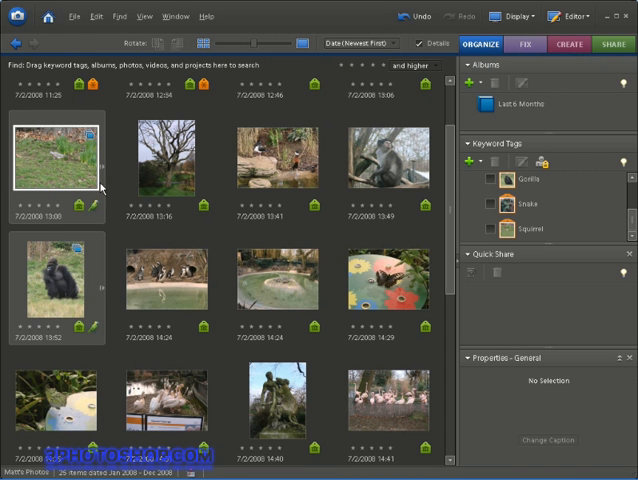
mouse_move(56, 158)
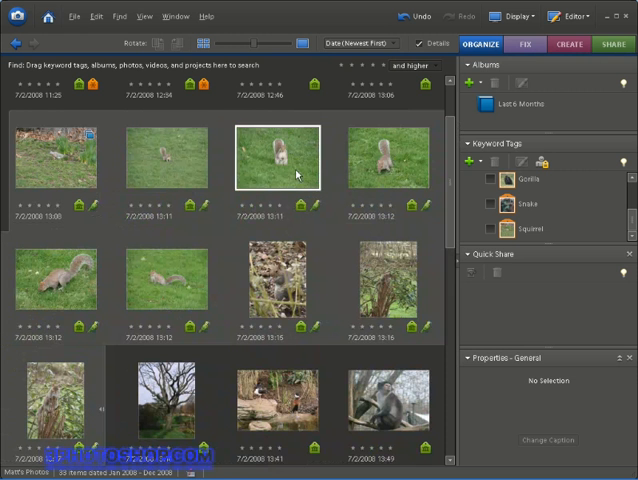
left_click(55, 280)
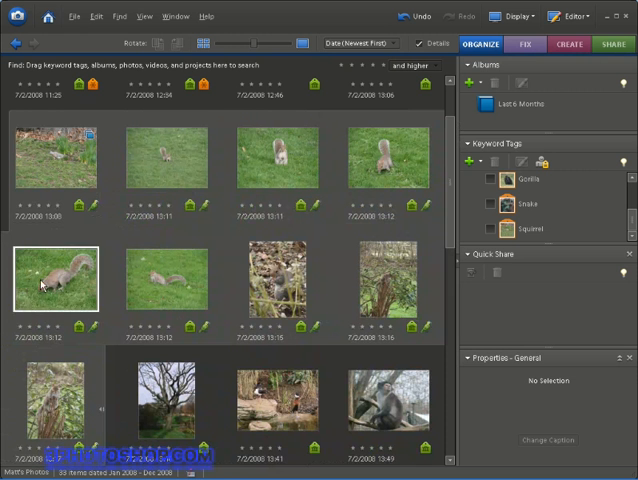
left_click(278, 281)
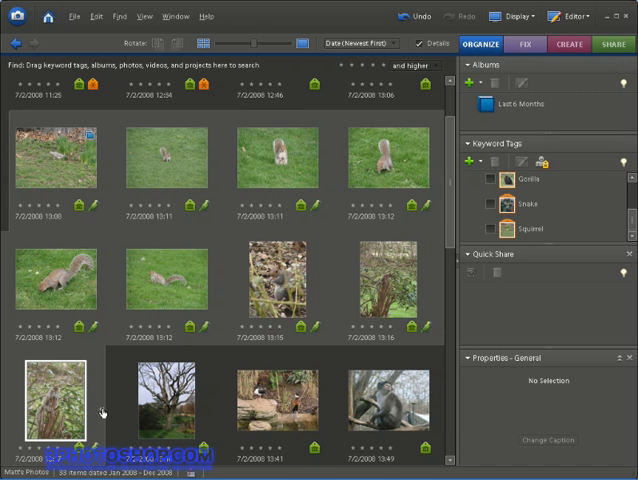
scroll("down", 3)
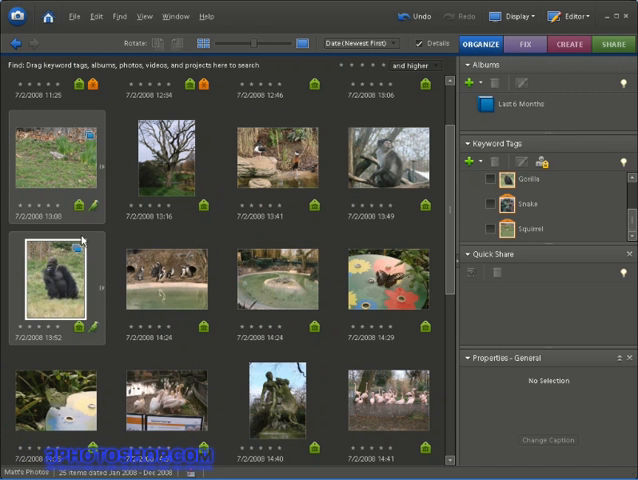
left_click(56, 160)
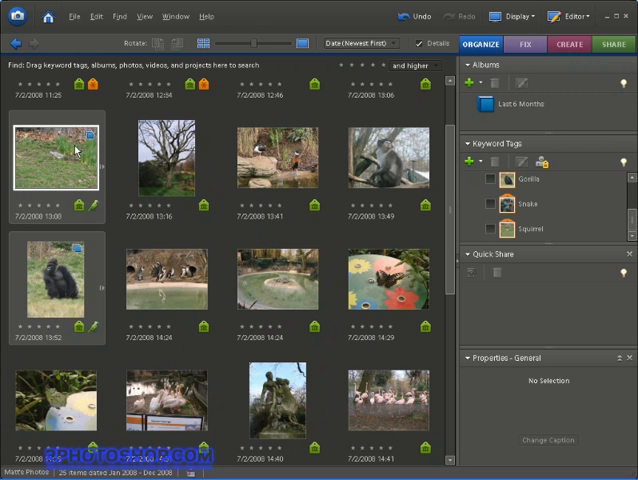
left_click(167, 162)
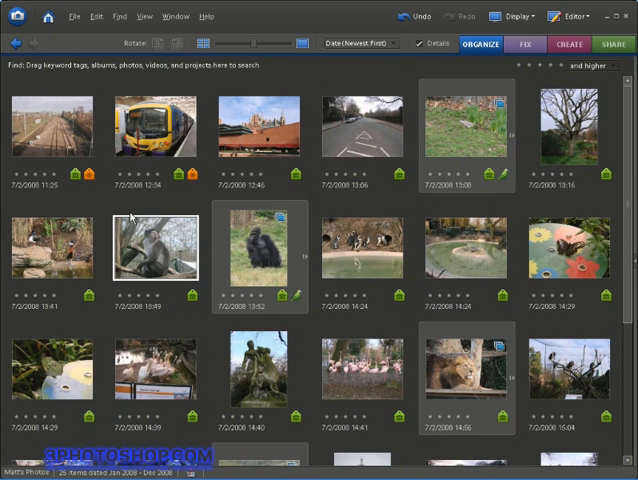
left_click(573, 127)
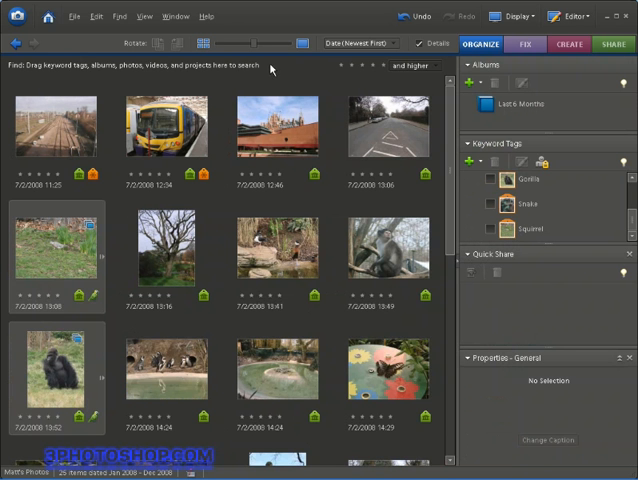
left_click(278, 127)
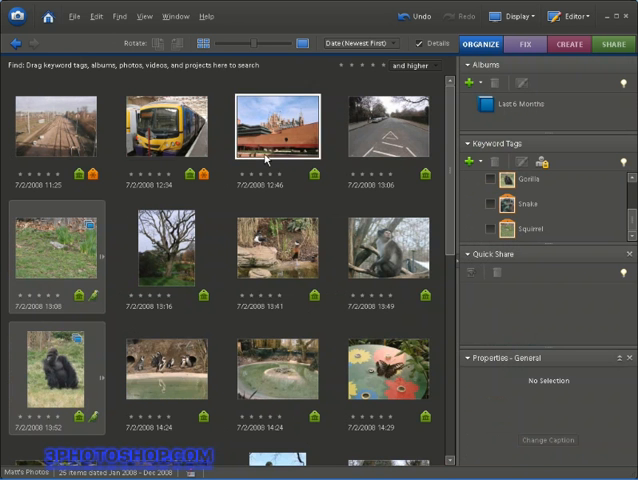
left_click(165, 247)
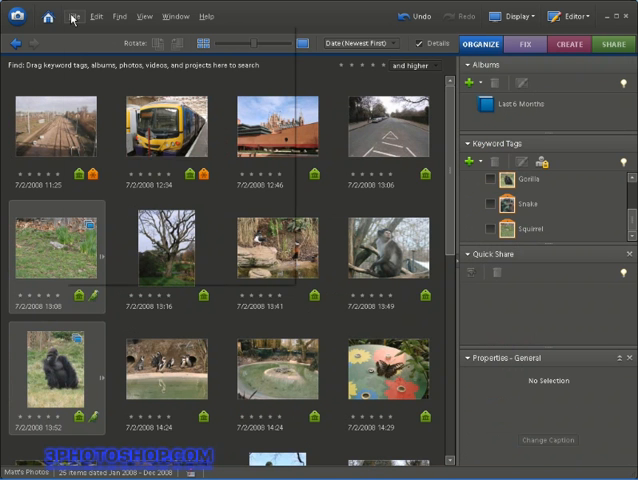
Bring up the Get Photos and Videos From Files and Folders dialog.
left_click(73, 16)
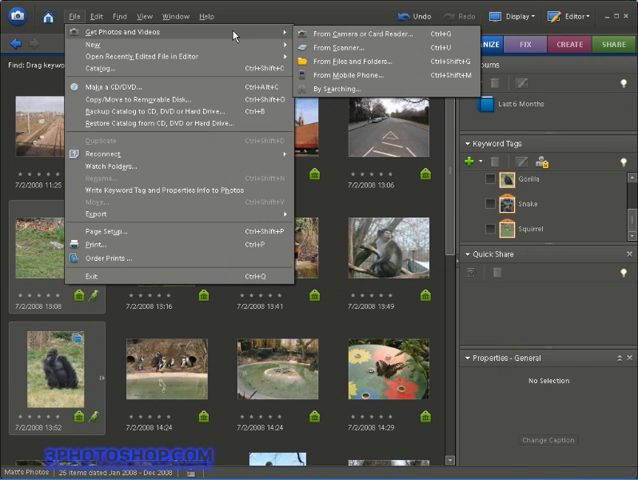
mouse_move(367, 61)
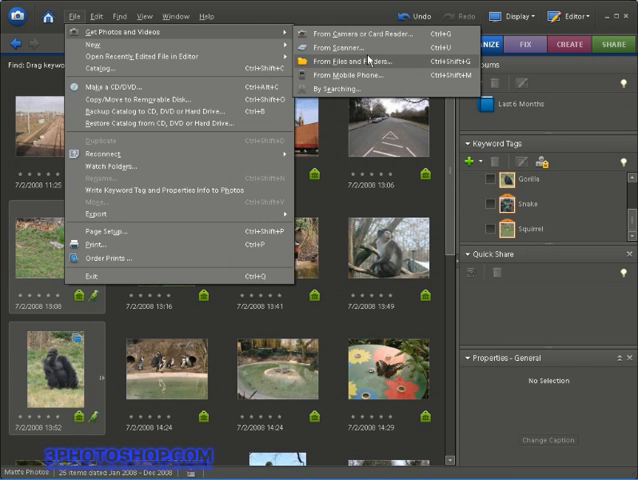
mouse_move(370, 47)
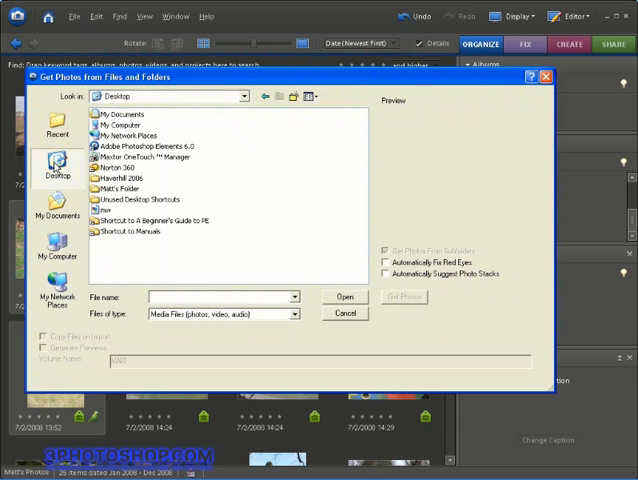
mouse_move(133, 230)
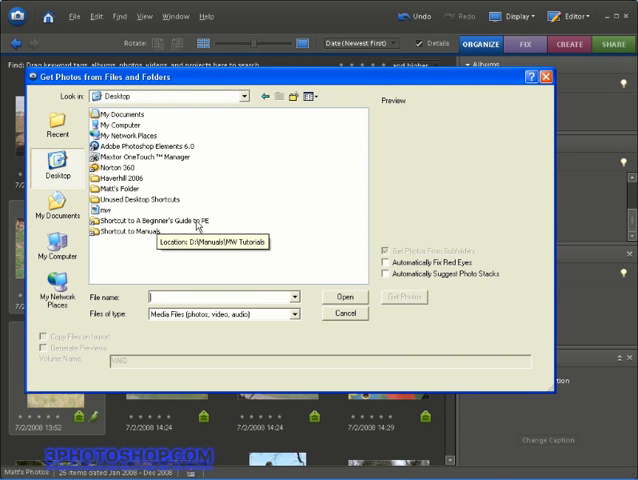
Browse into Project Files > 2. Importing & Organising Photos and select Haverhill 2006.
double_click(155, 219)
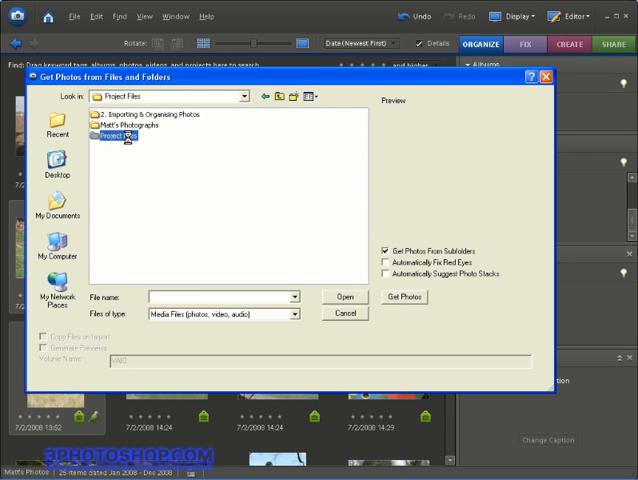
double_click(116, 136)
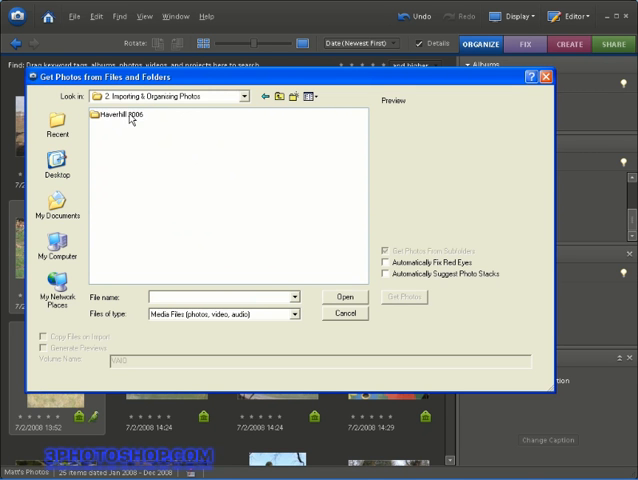
left_click(113, 114)
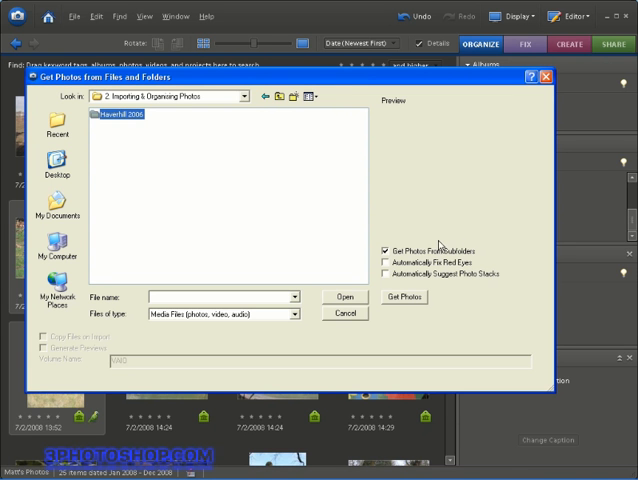
mouse_move(428, 258)
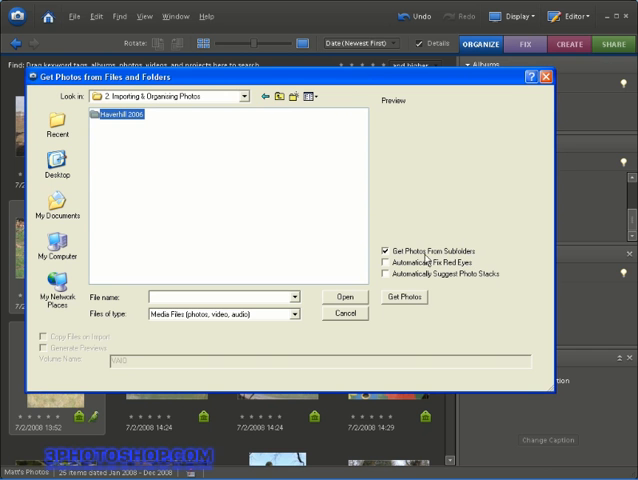
mouse_move(418, 262)
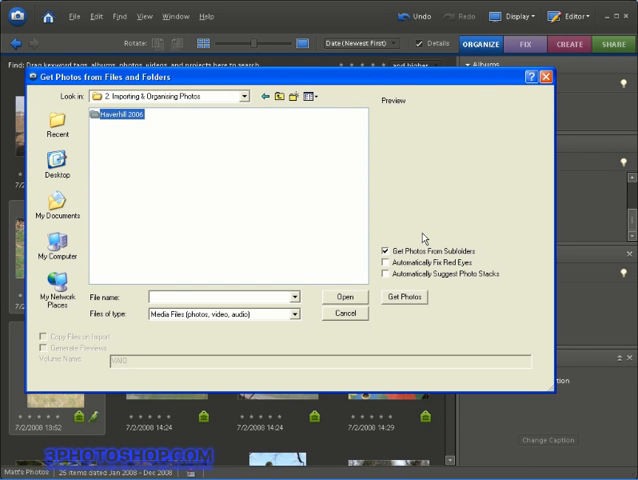
mouse_move(388, 261)
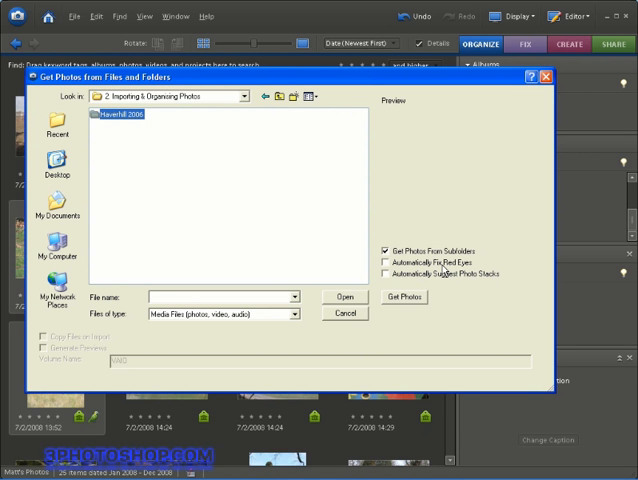
mouse_move(442, 272)
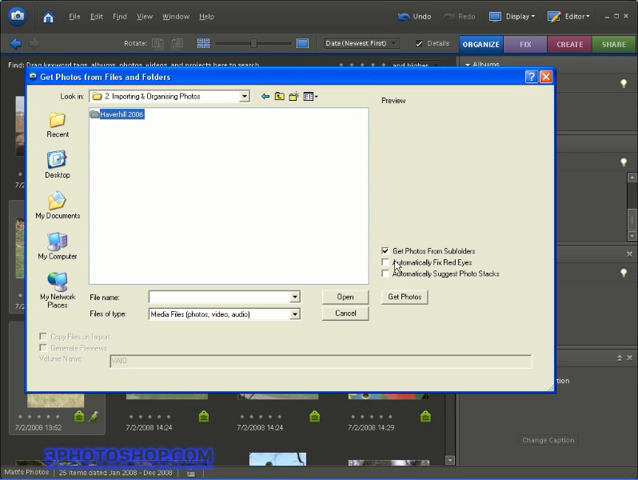
mouse_move(429, 287)
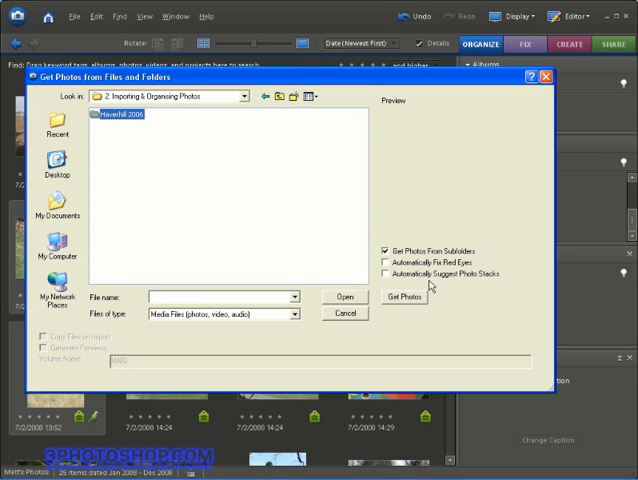
mouse_move(426, 287)
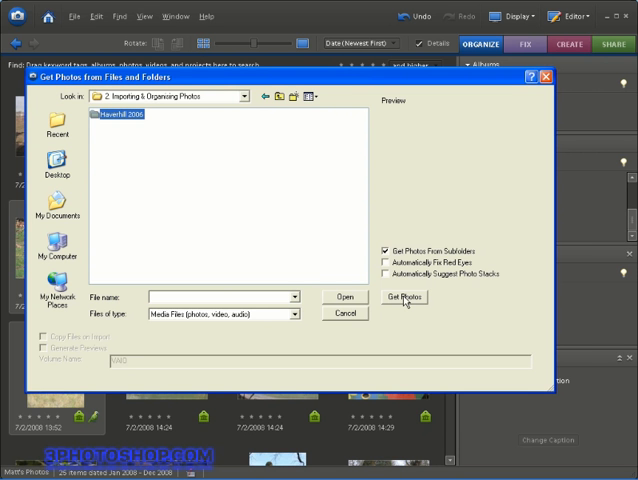
Import the Haverhill 2006 folder's April 2006 photos into the catalogue.
left_click(404, 296)
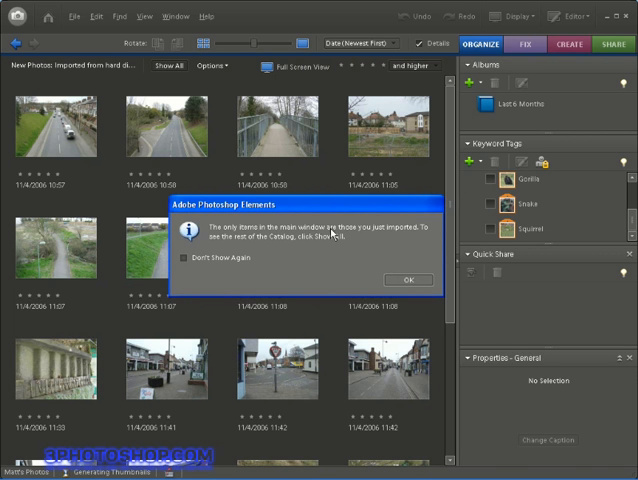
mouse_move(325, 237)
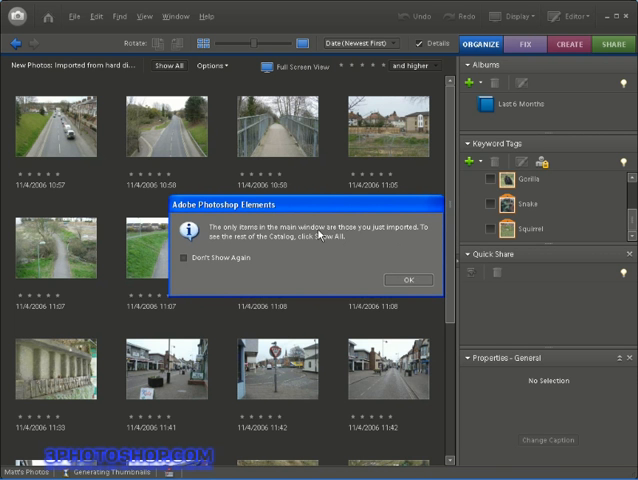
mouse_move(325, 235)
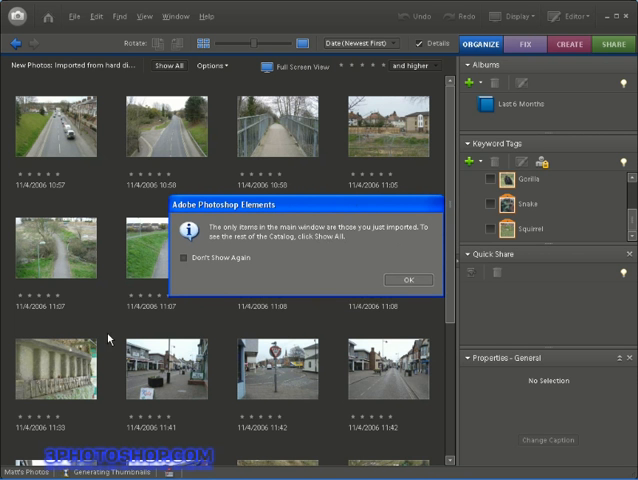
mouse_move(385, 270)
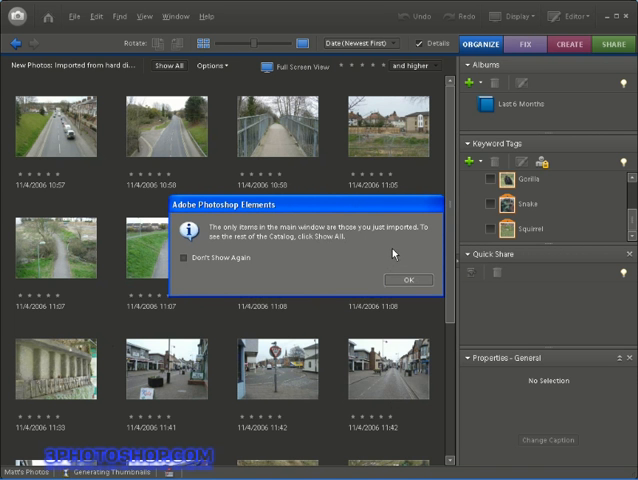
Dismiss the import notice and rotate the 11:33 photo DSC01579.JPG left to portrait.
left_click(407, 279)
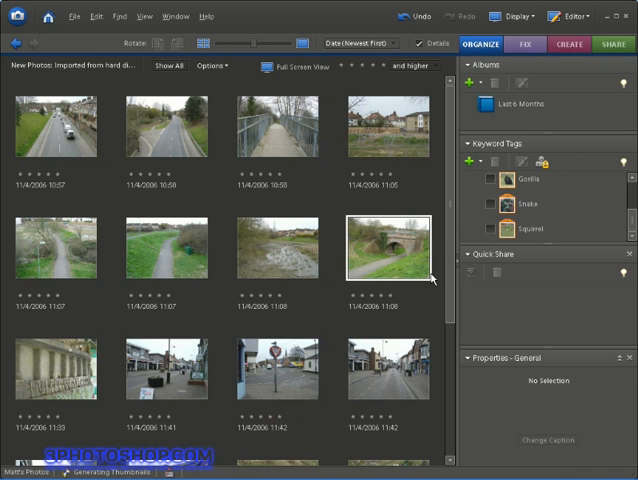
scroll("down", 3)
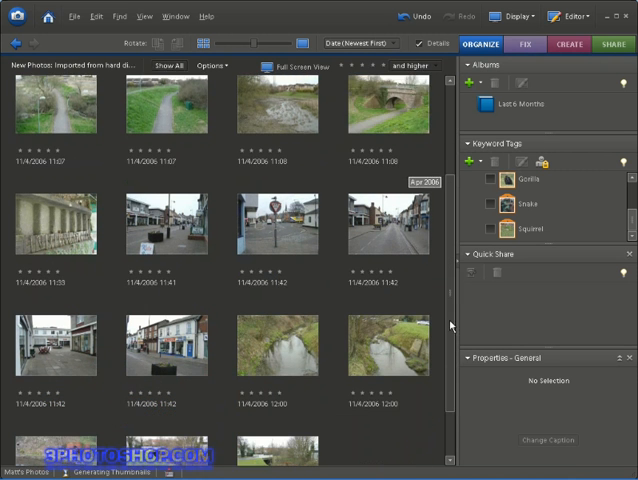
scroll("down", 3)
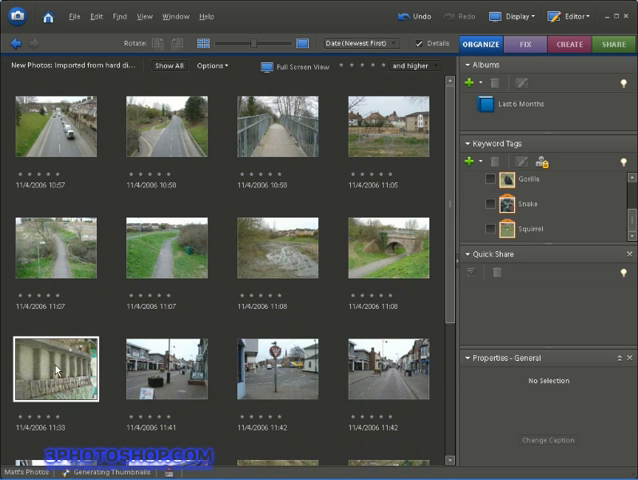
left_click(56, 370)
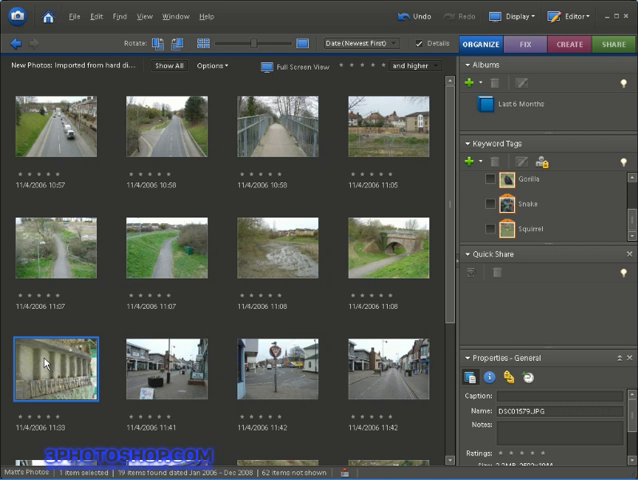
mouse_move(40, 362)
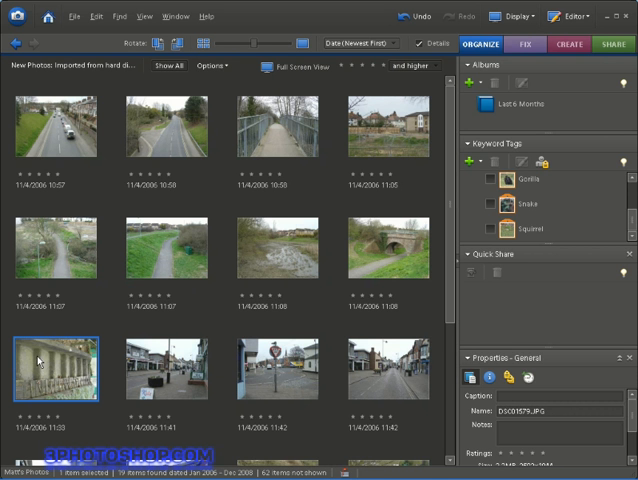
mouse_move(155, 43)
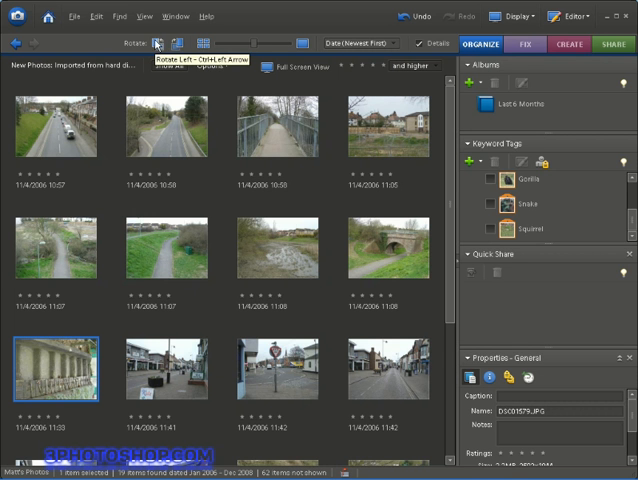
mouse_move(157, 47)
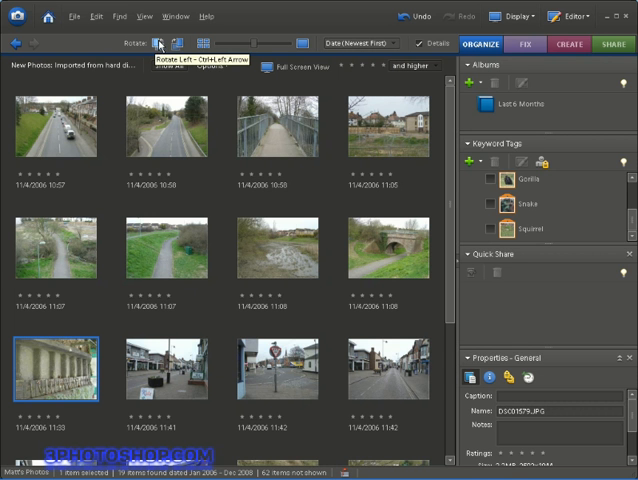
left_click(158, 43)
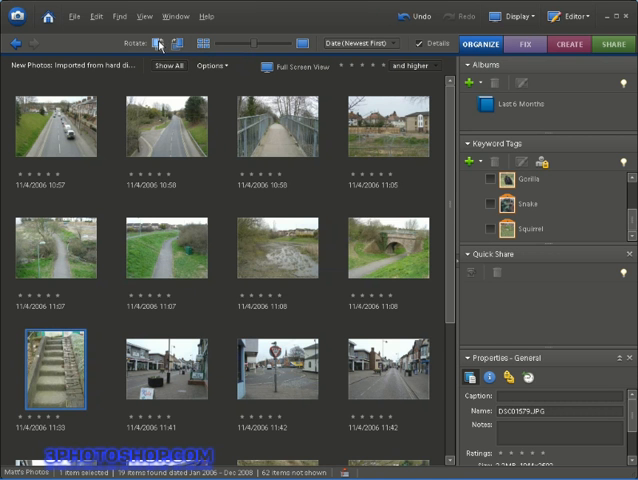
left_click(168, 375)
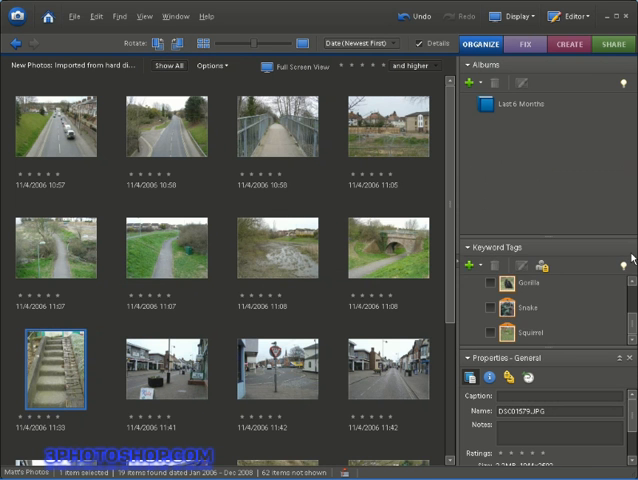
mouse_move(553, 235)
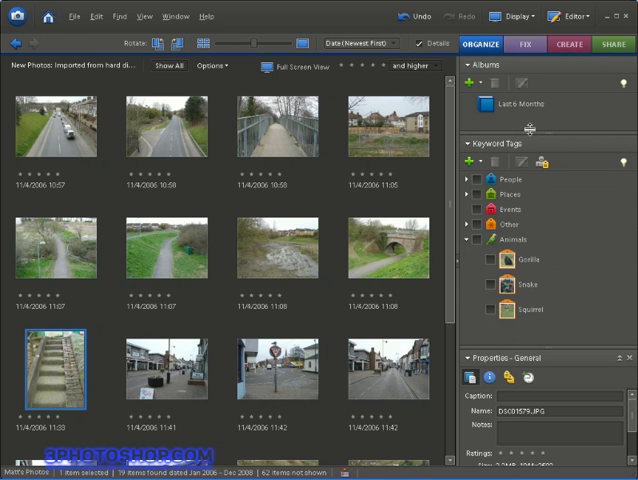
mouse_move(538, 262)
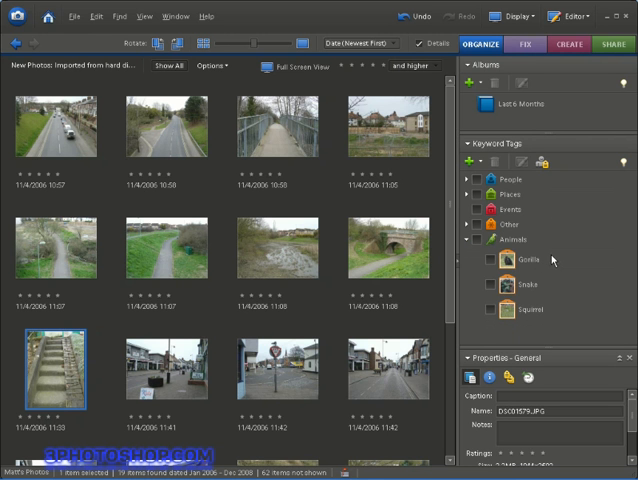
mouse_move(553, 259)
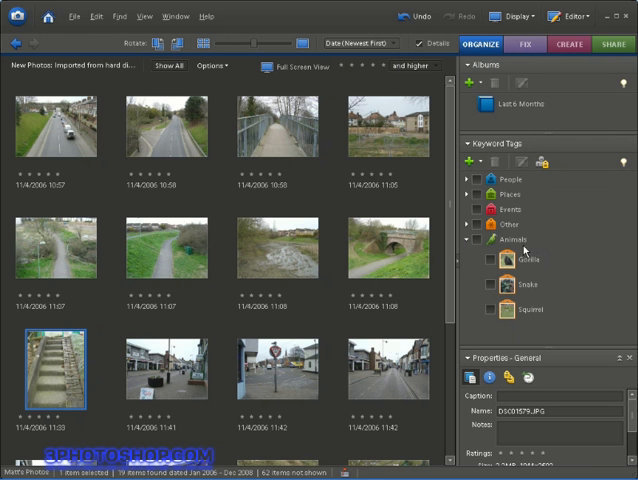
Create a Haverhill keyword tag in the Places category.
left_click(468, 161)
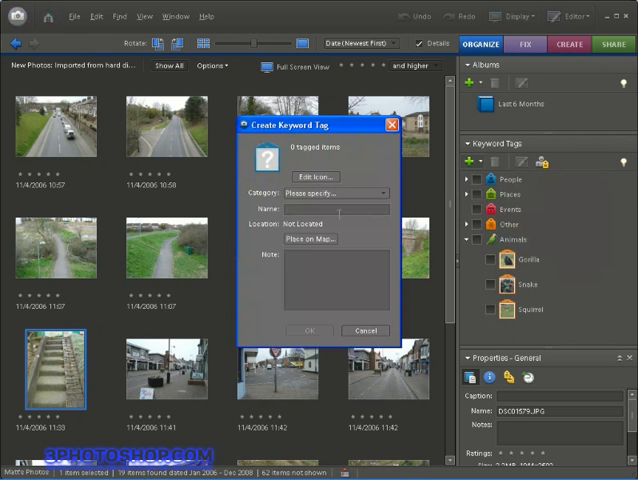
type("Haverhill")
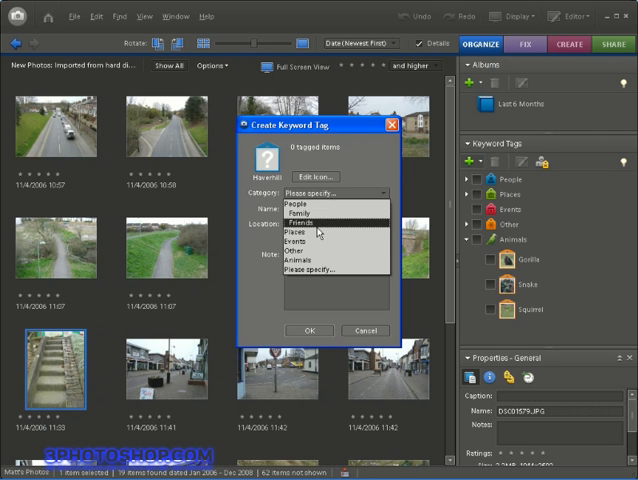
left_click(296, 231)
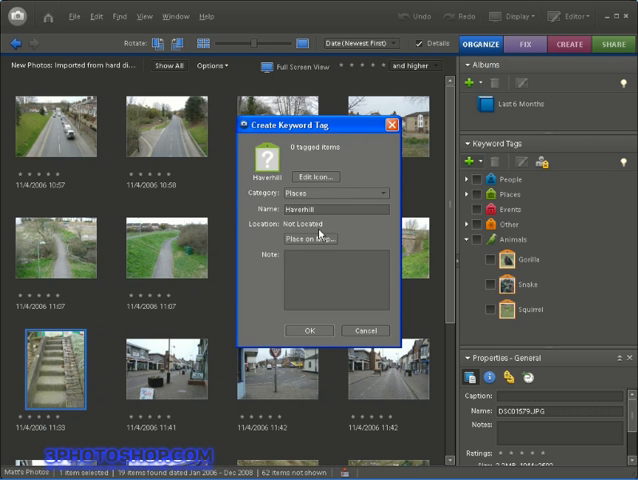
mouse_move(312, 333)
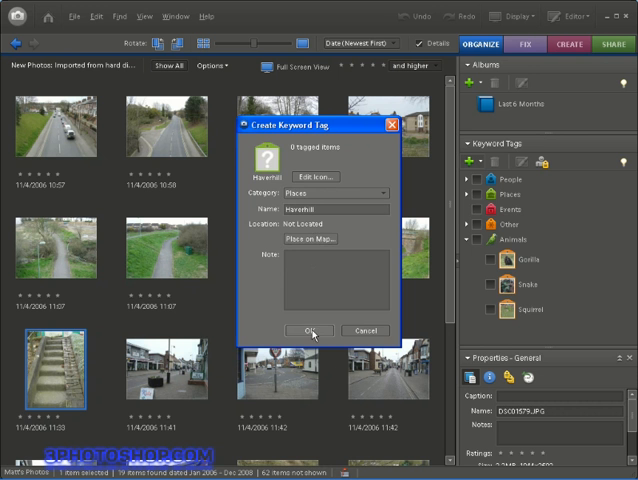
left_click(310, 330)
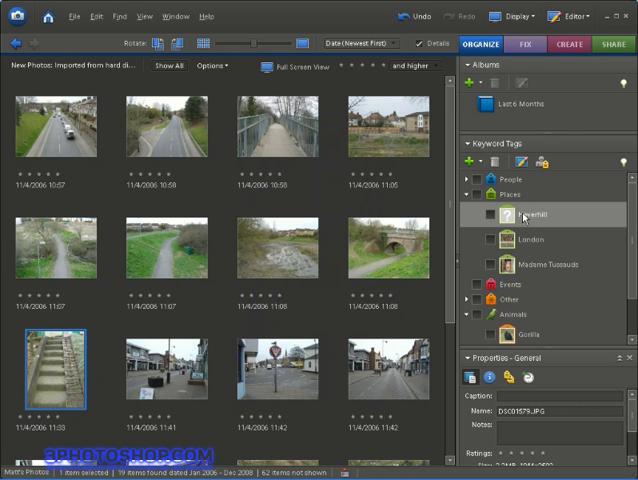
Select all 19 imported photos for tagging with Haverhill.
left_click(281, 127)
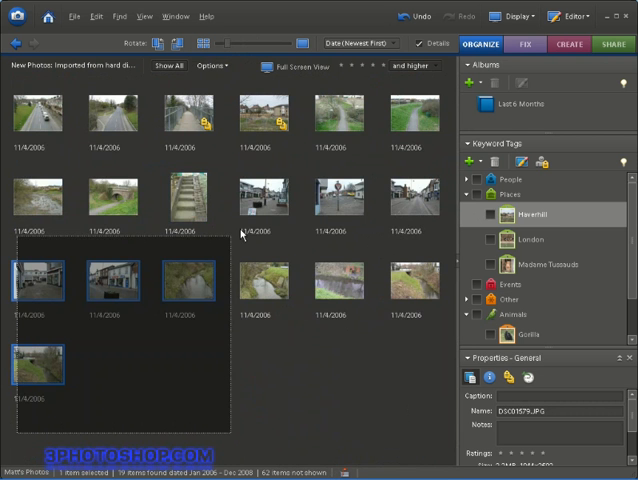
key("ctrl+a")
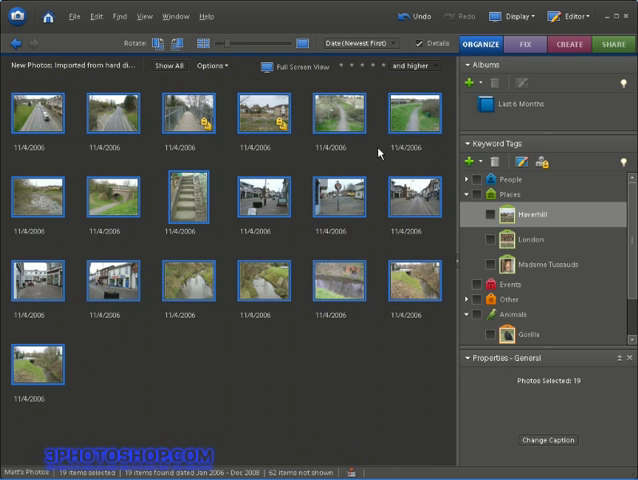
mouse_move(500, 215)
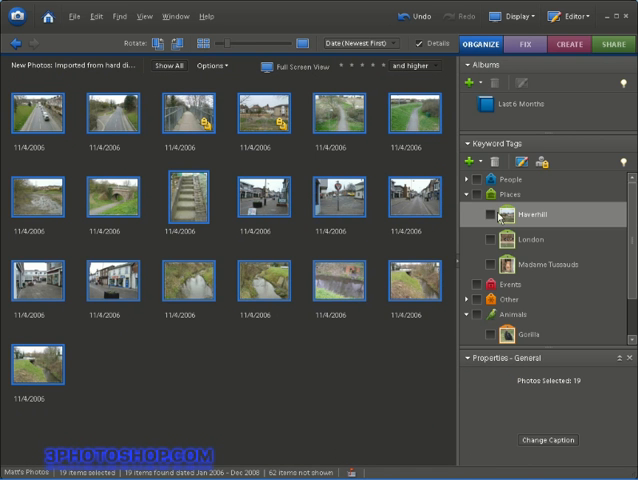
mouse_move(489, 214)
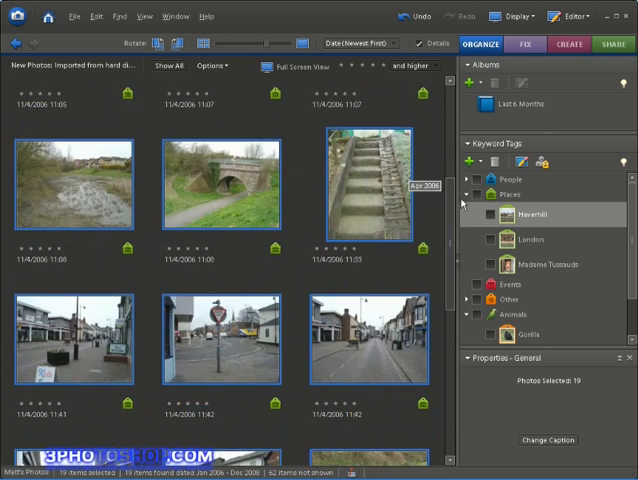
Scroll through the enlarged thumbnails to check each photo's place tag icon.
scroll("down", 3)
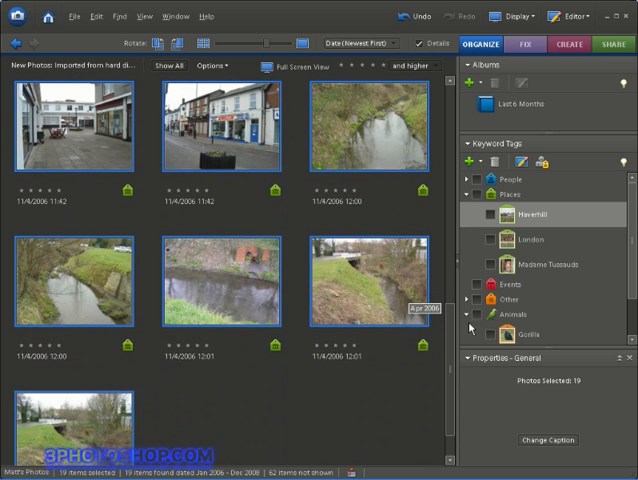
scroll("down", 3)
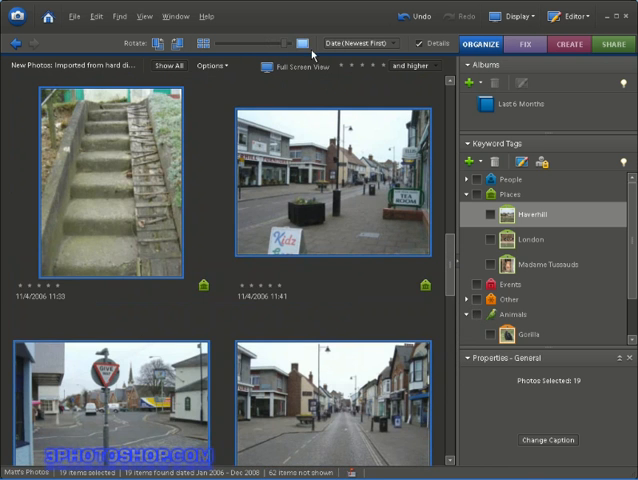
scroll("down", 3)
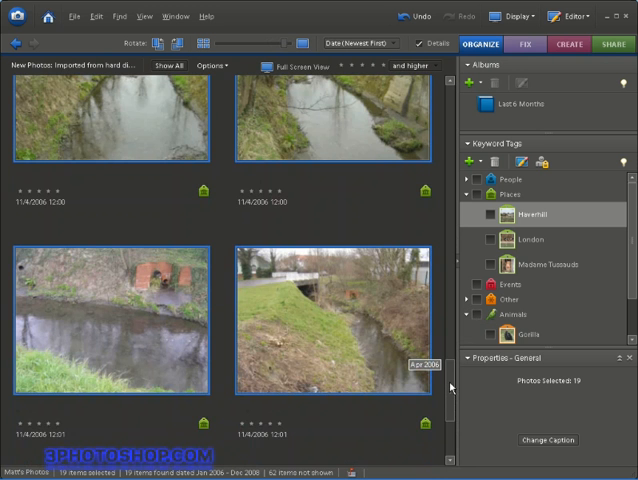
scroll("down", 3)
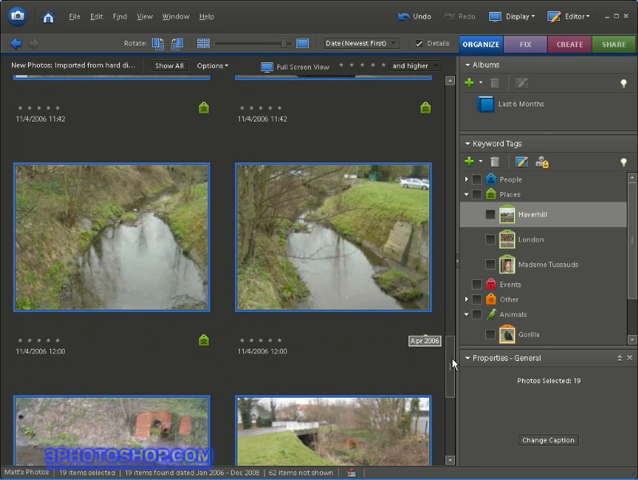
scroll("down", 3)
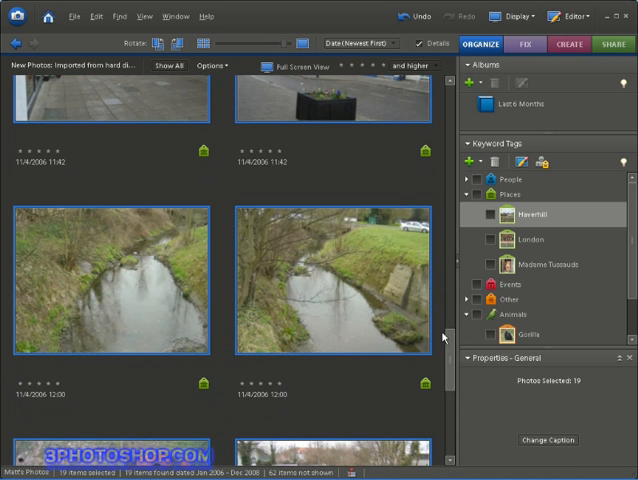
Stack the two 12:00 stream photos with Edit > Stack > Stack Selected Photos.
left_click(333, 283)
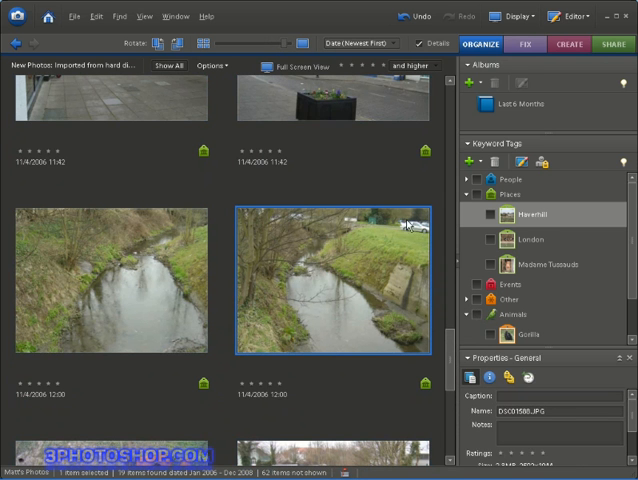
mouse_move(119, 255)
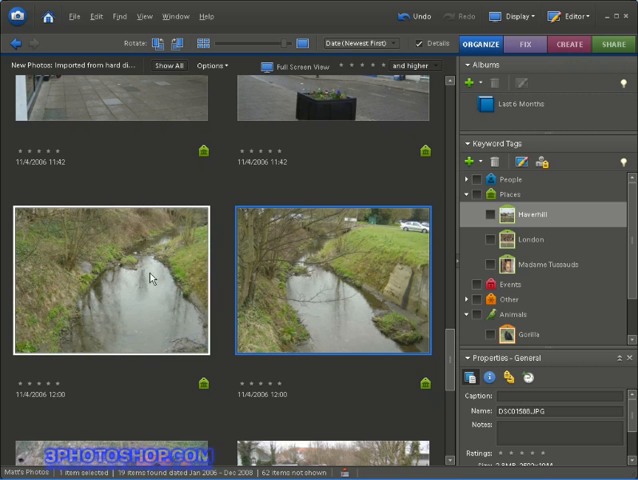
mouse_move(127, 268)
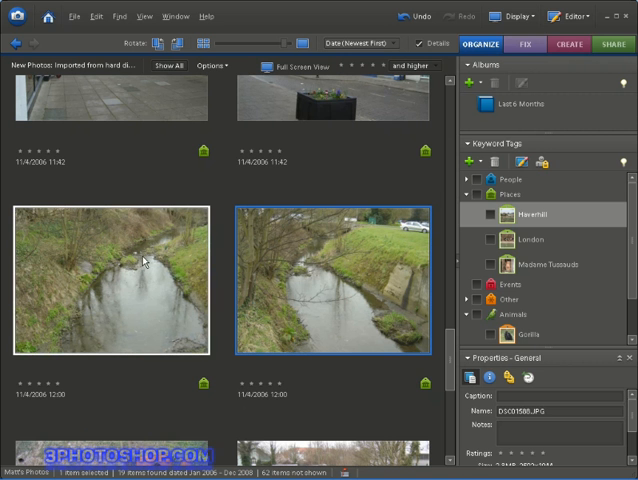
mouse_move(143, 261)
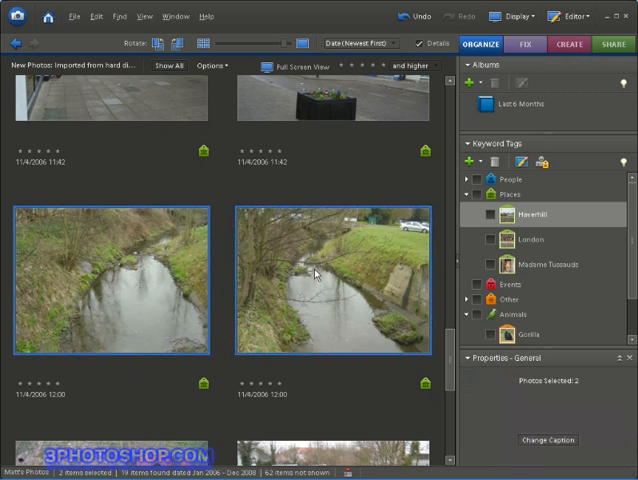
mouse_move(340, 270)
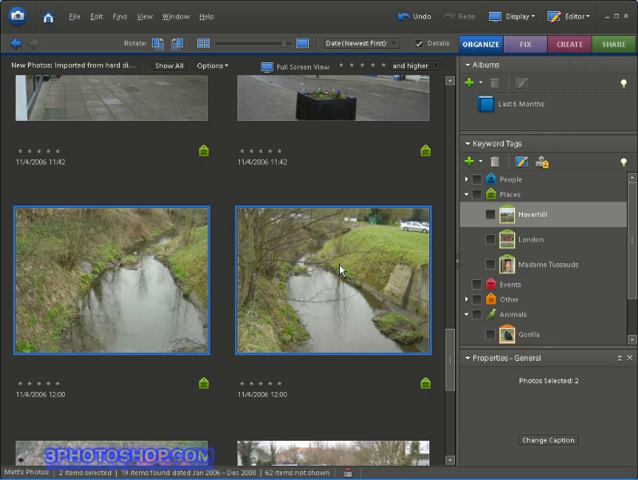
left_click(96, 16)
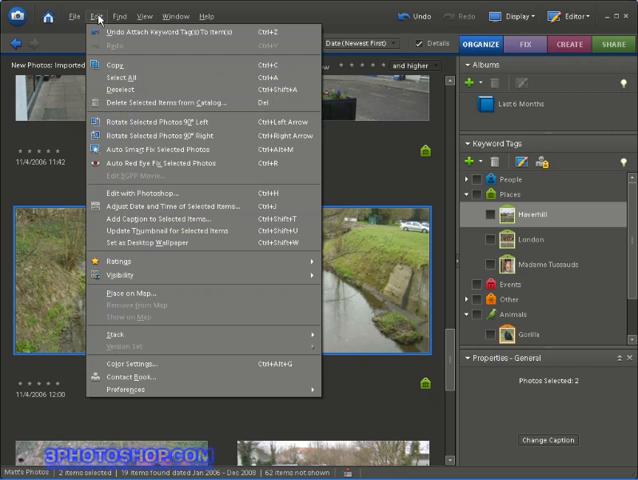
mouse_move(199, 333)
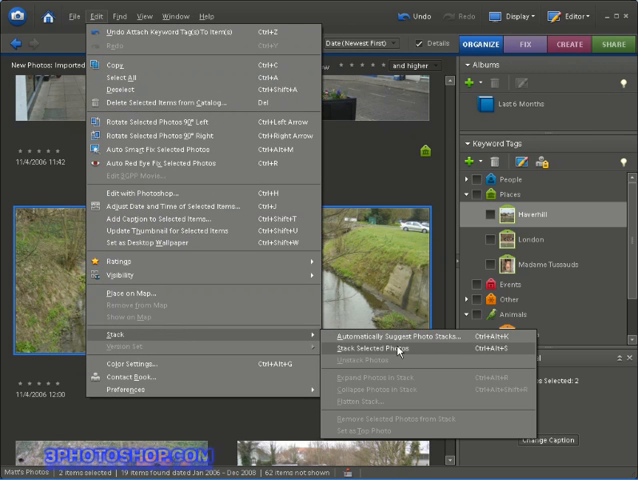
left_click(388, 347)
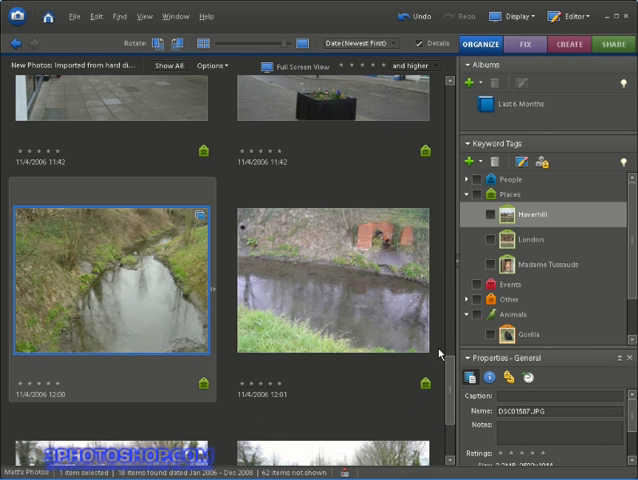
mouse_move(128, 268)
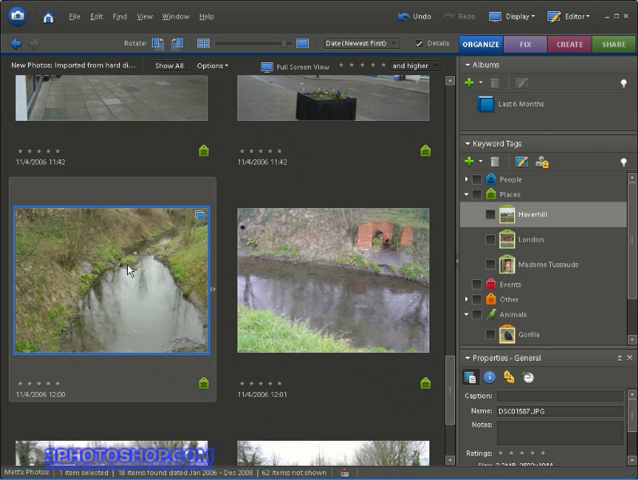
mouse_move(122, 268)
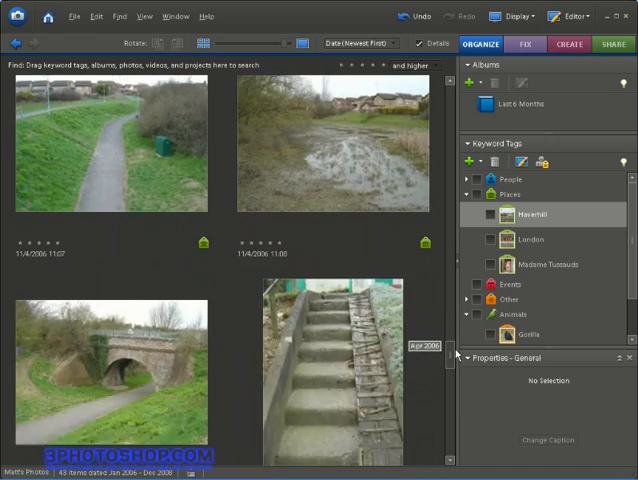
Scroll the catalogue and shrink thumbnails to view all 43 photos.
scroll("down", 3)
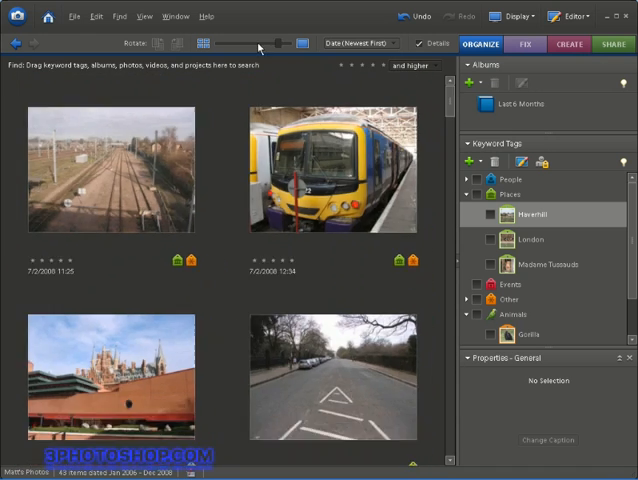
left_click_drag(258, 43, 220, 43)
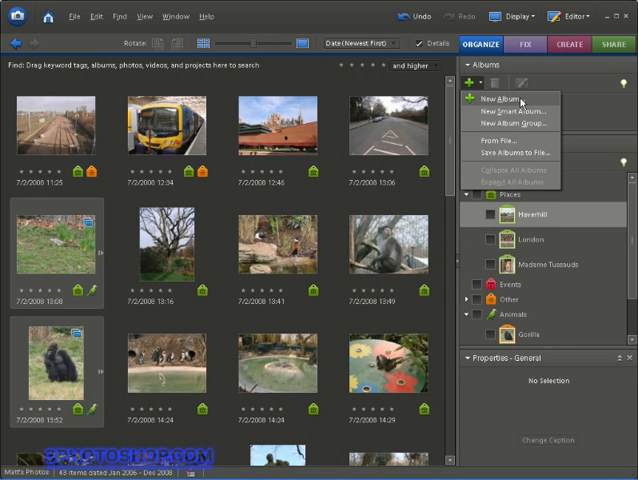
mouse_move(524, 100)
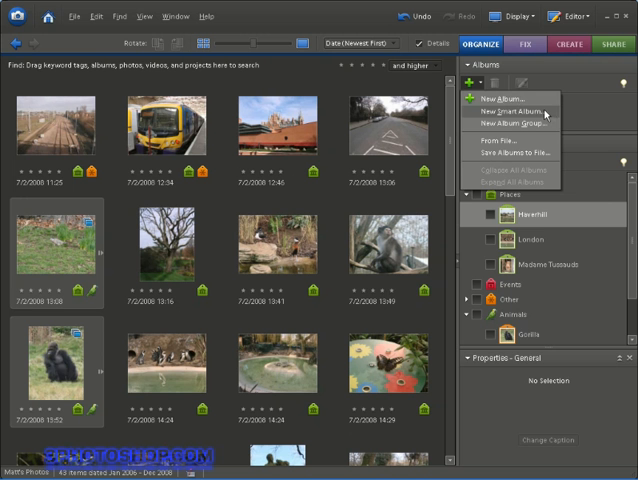
mouse_move(543, 115)
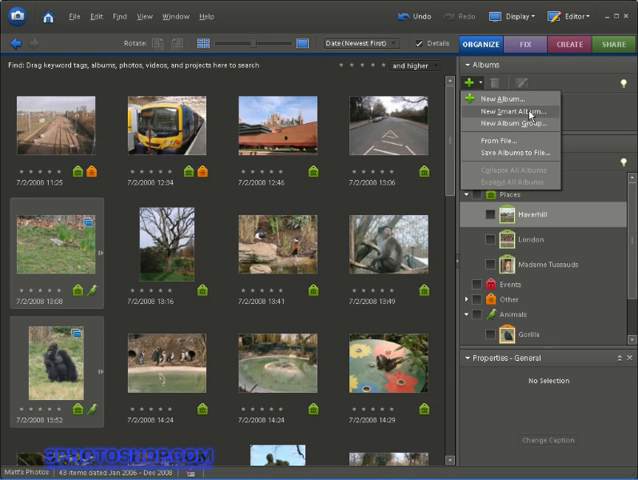
mouse_move(510, 110)
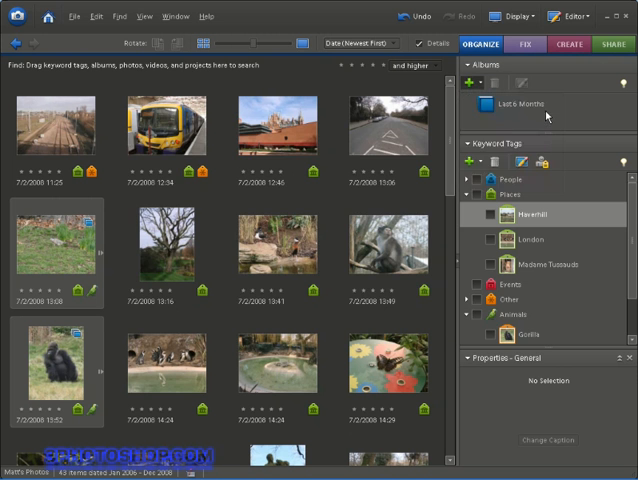
Create the 'Fav Photos' smart album with criterion Rating is 5 stars.
left_click(471, 80)
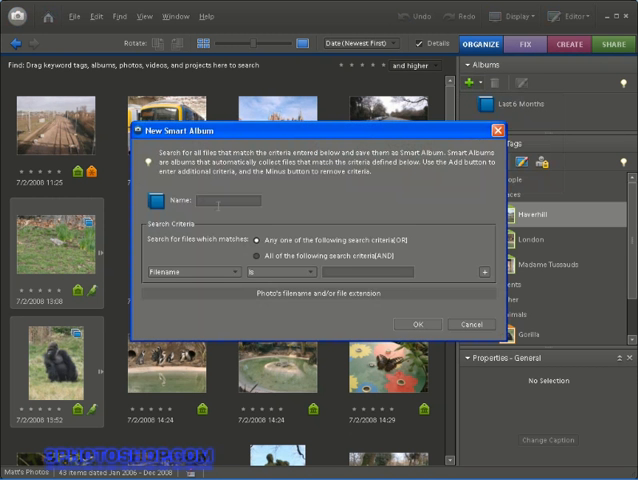
type("Fav Photos")
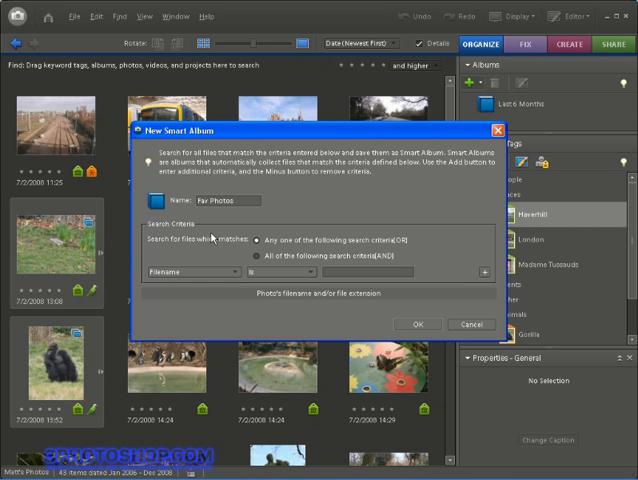
mouse_move(212, 238)
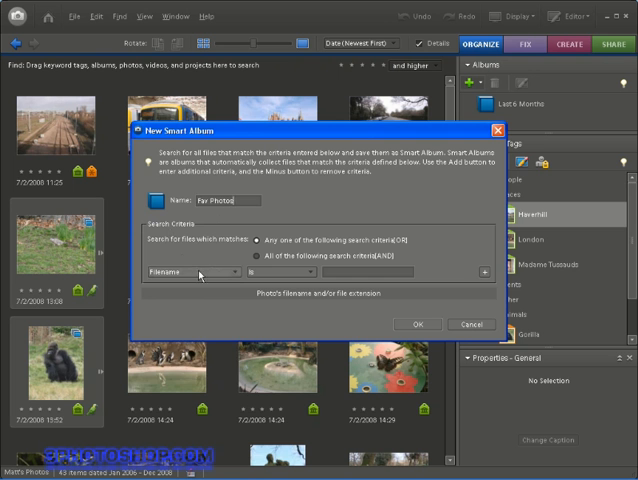
left_click(185, 271)
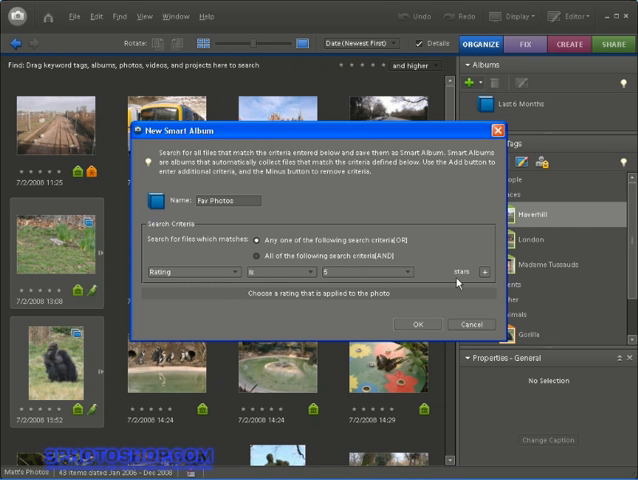
left_click(417, 324)
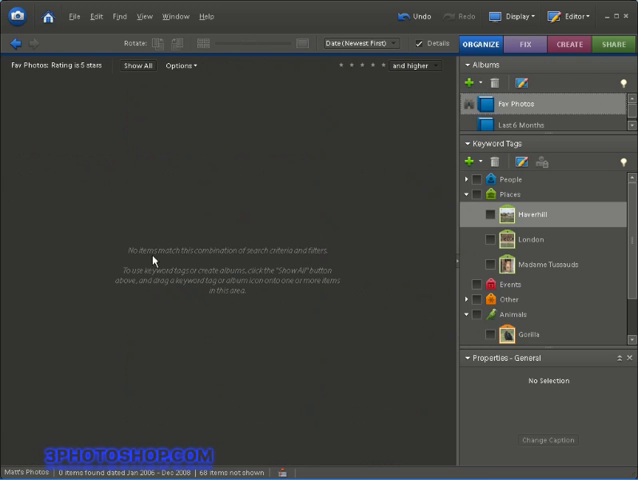
mouse_move(266, 267)
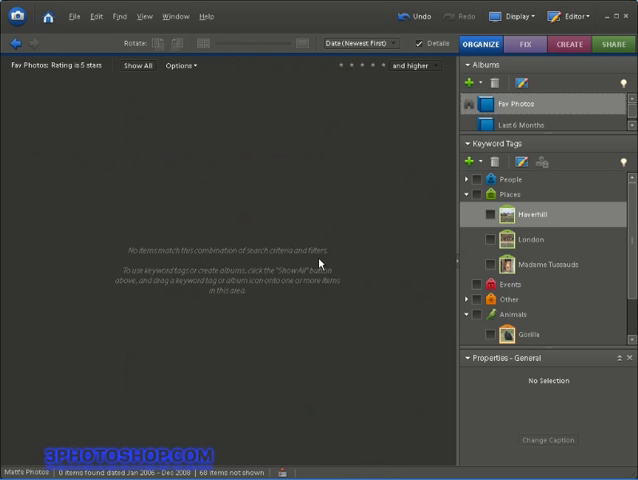
mouse_move(317, 263)
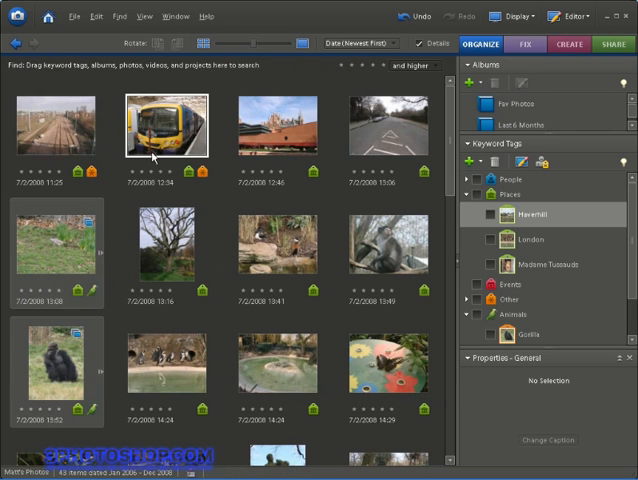
Rate the railway photo, then view the Fav Photos album contents.
left_click(57, 124)
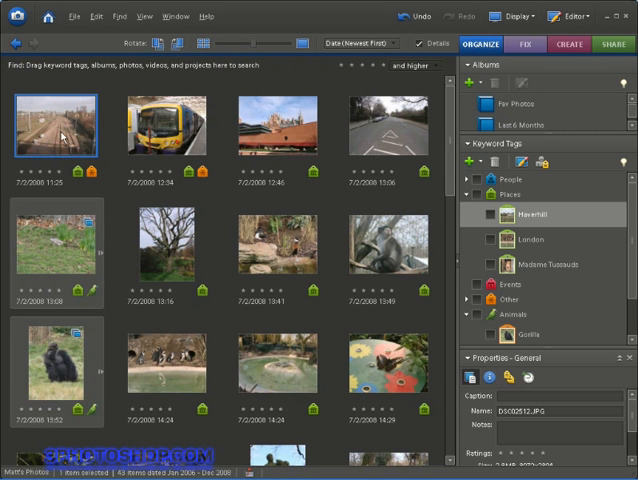
mouse_move(77, 177)
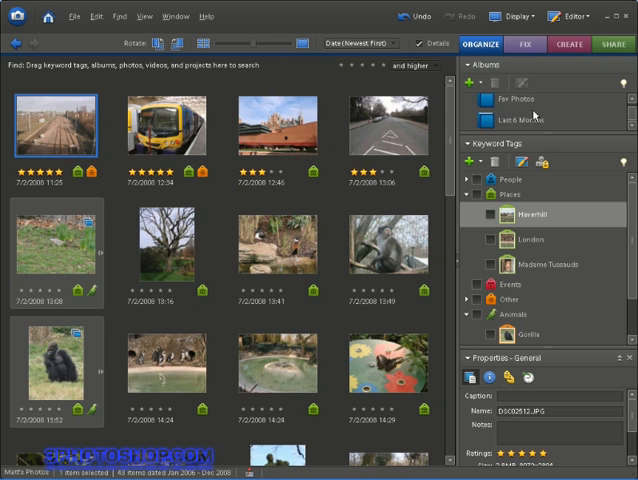
left_click(519, 99)
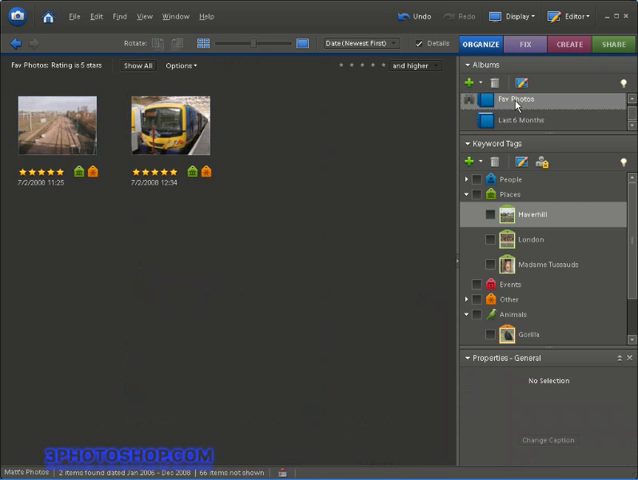
left_click(57, 124)
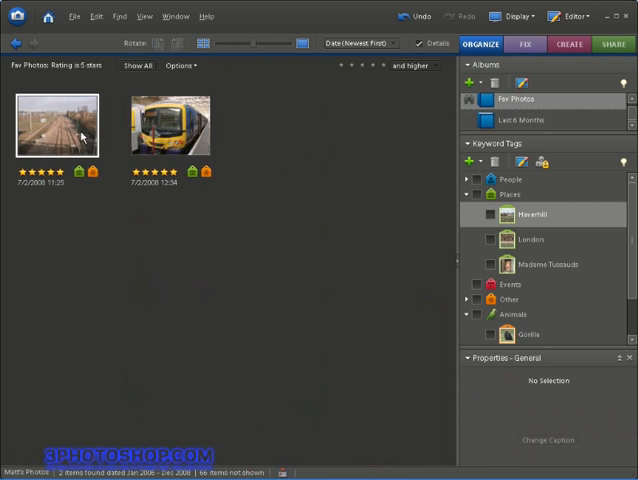
mouse_move(82, 135)
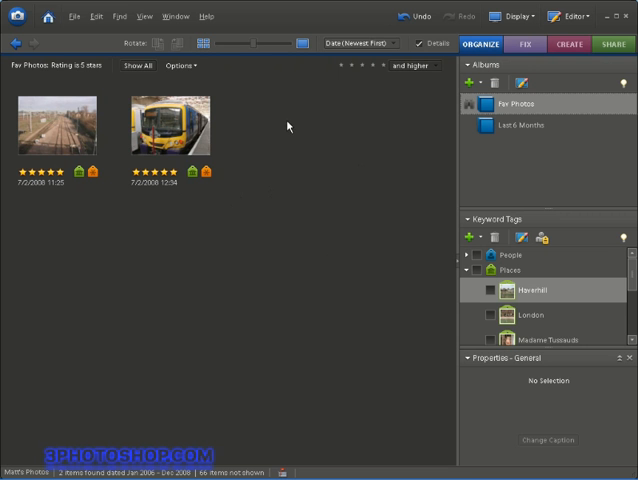
mouse_move(287, 126)
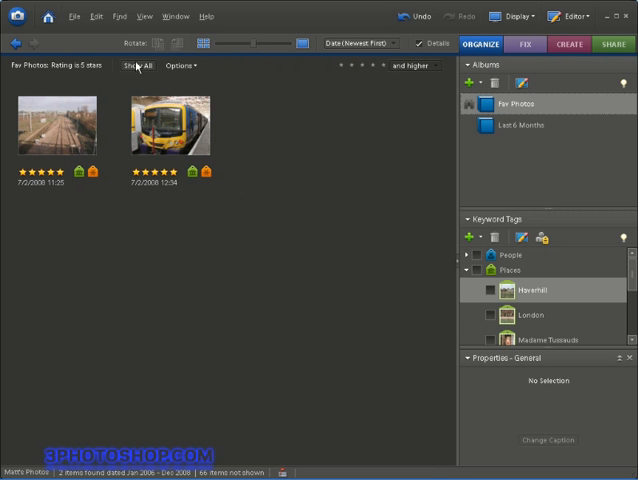
Show all photos, then browse Date View for 11 April 2006.
left_click(138, 65)
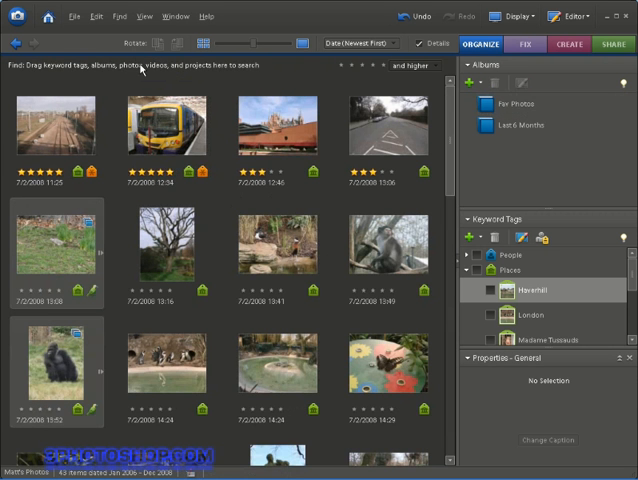
left_click(511, 16)
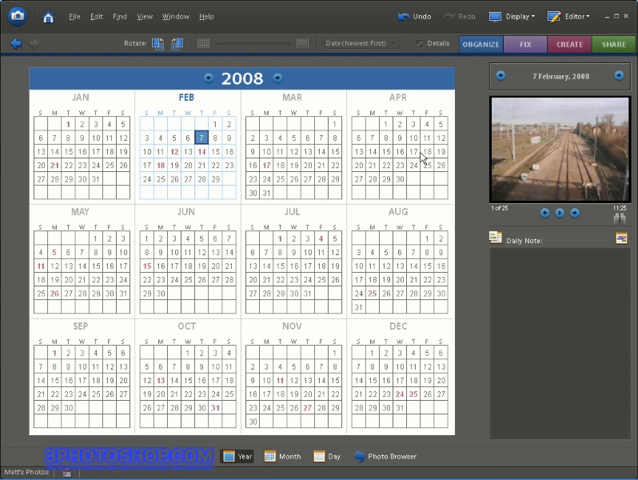
mouse_move(259, 308)
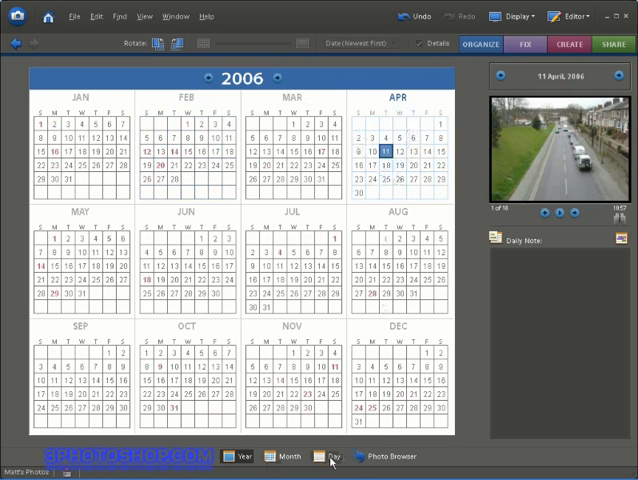
left_click(326, 456)
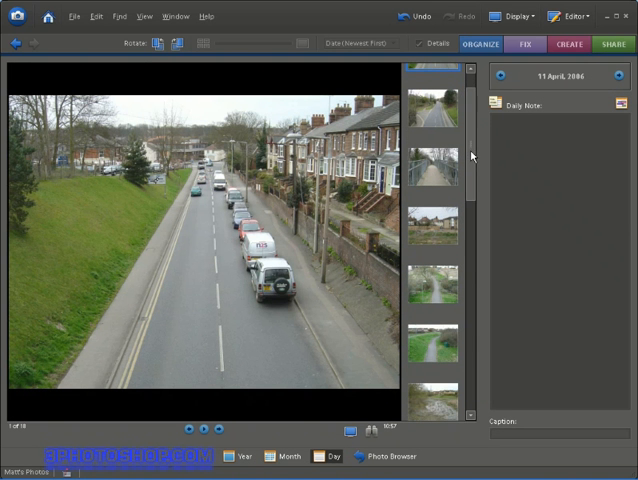
scroll("down", 3)
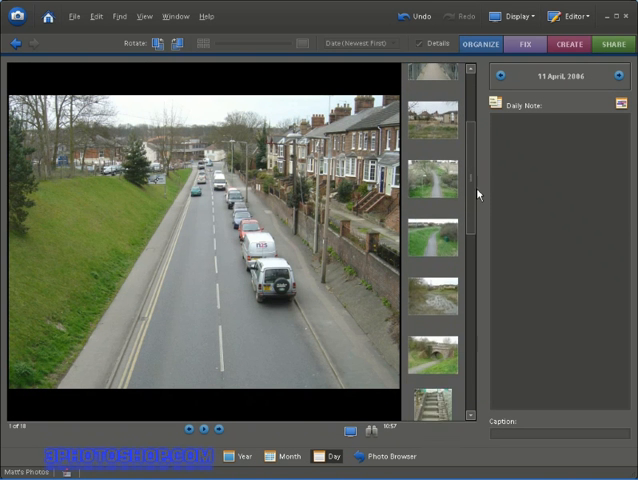
scroll("down", 3)
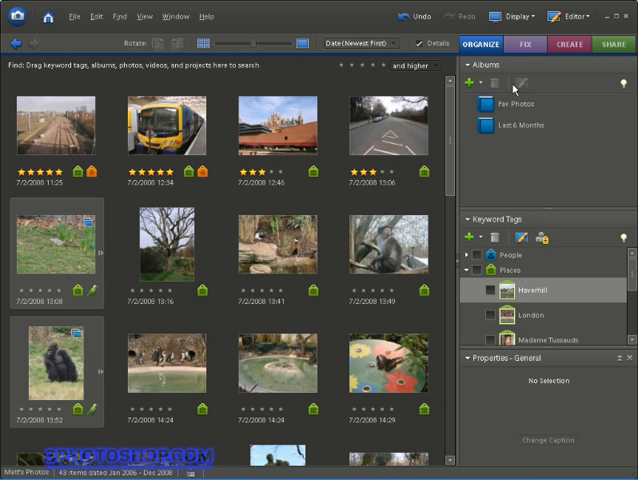
Choose Show Map from the Display menu to see the London map.
left_click(511, 16)
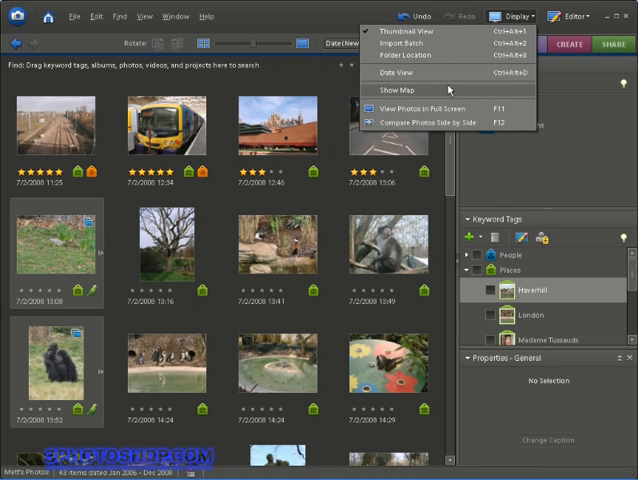
left_click(394, 92)
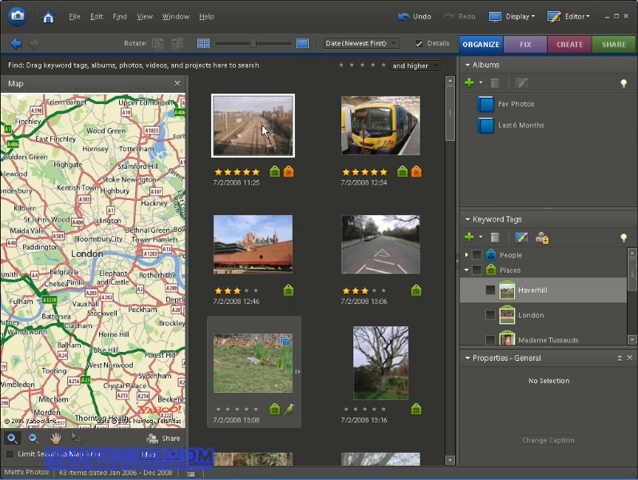
Select the railway photo DSC02512.JPG and close the map panel.
left_click(254, 125)
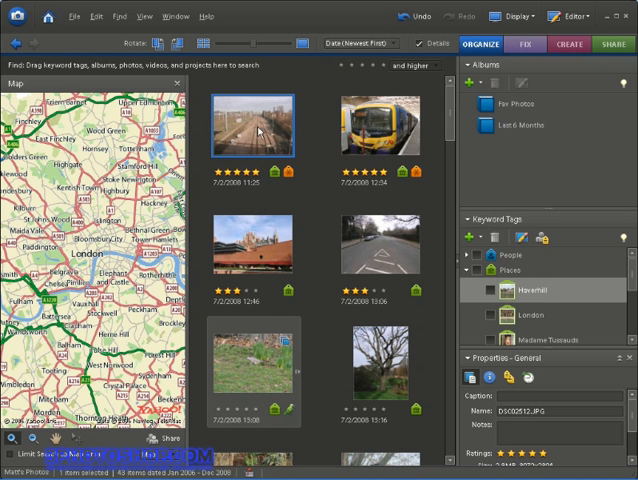
mouse_move(248, 123)
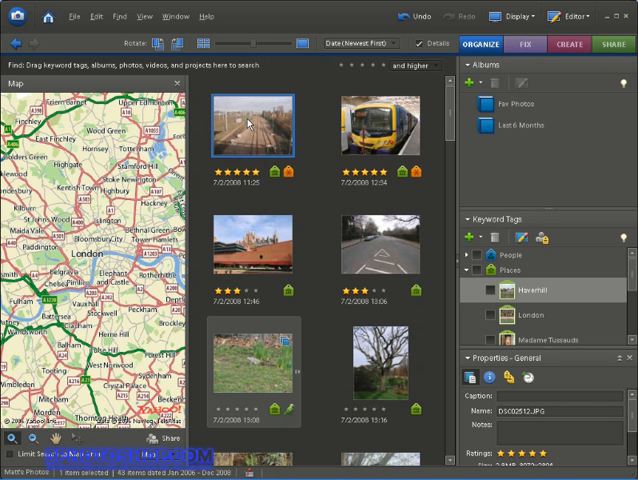
mouse_move(248, 121)
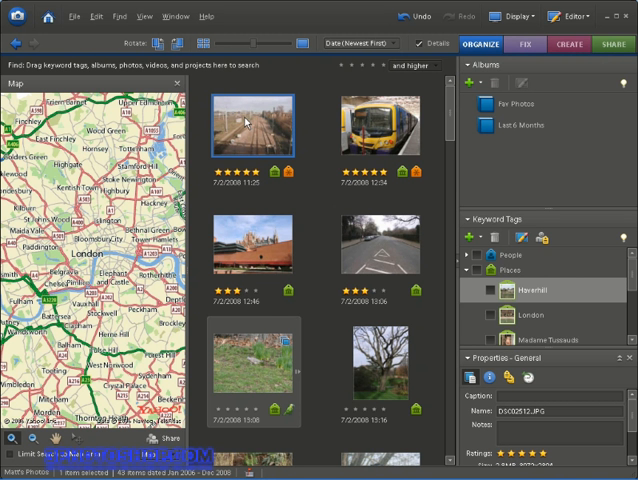
mouse_move(245, 121)
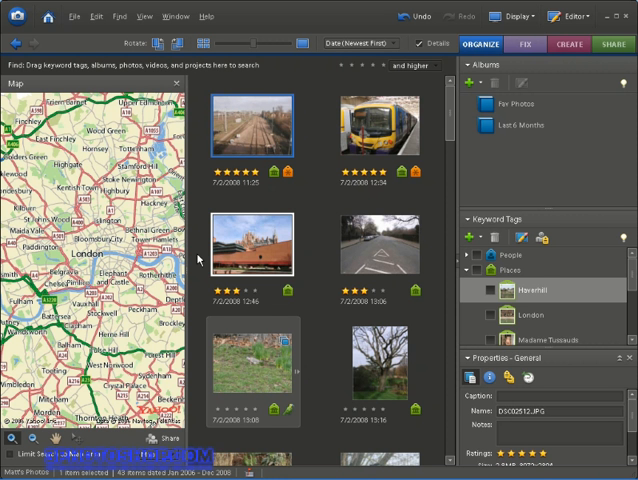
left_click(177, 84)
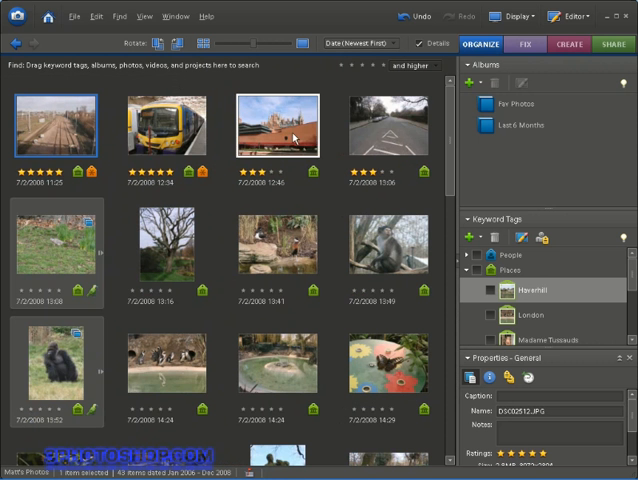
Choose View Photos in Full Screen from the Display menu.
left_click(513, 16)
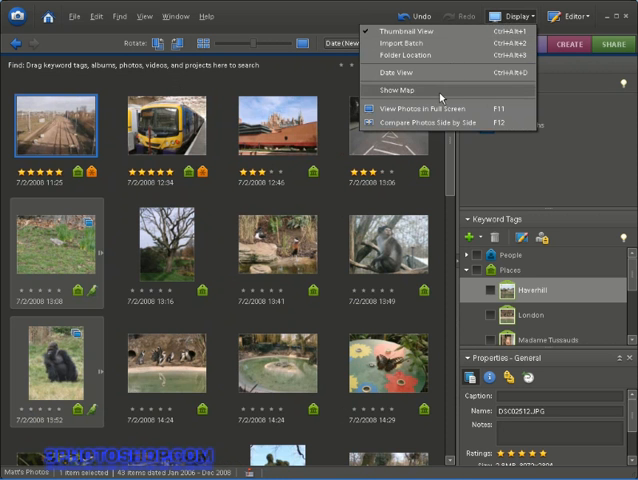
left_click(433, 108)
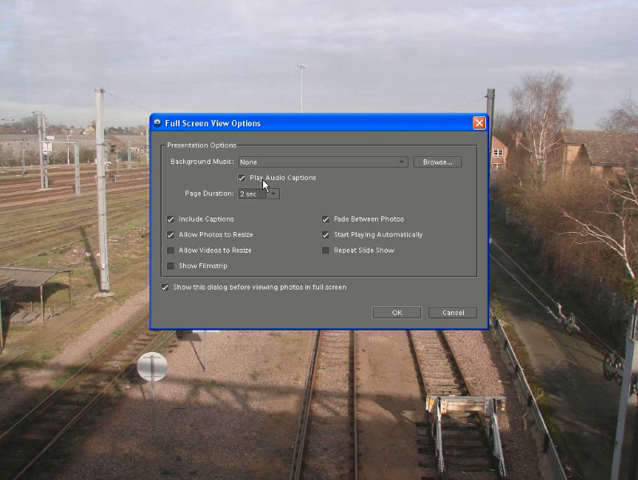
Keep page duration at 2 seconds and start the full-screen slideshow from the railway photo.
left_click(279, 195)
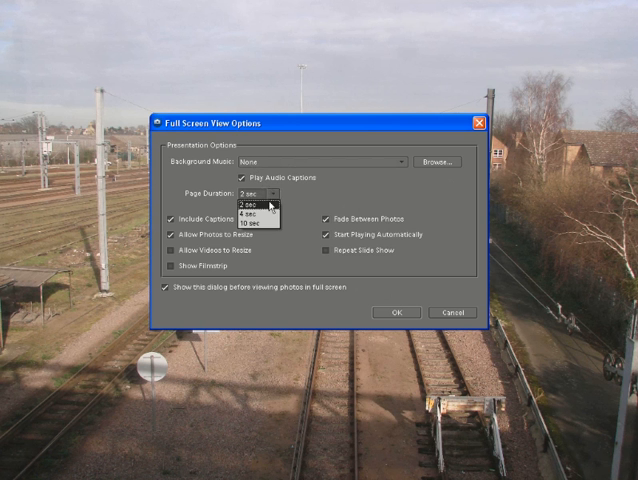
left_click(252, 200)
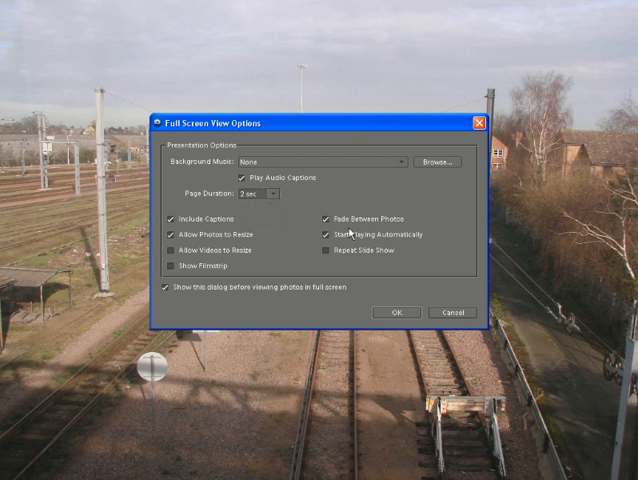
left_click(397, 312)
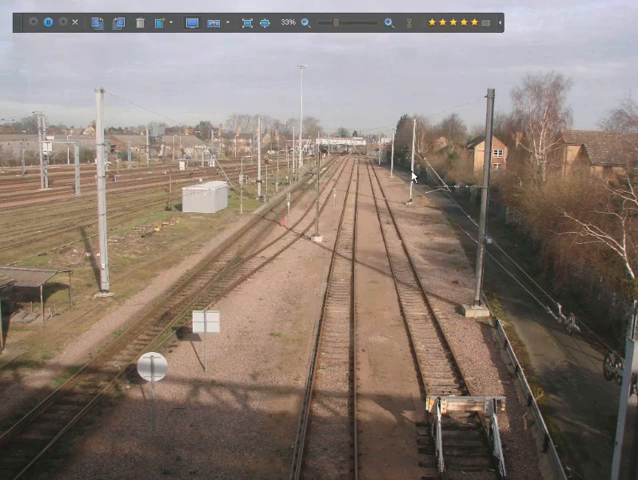